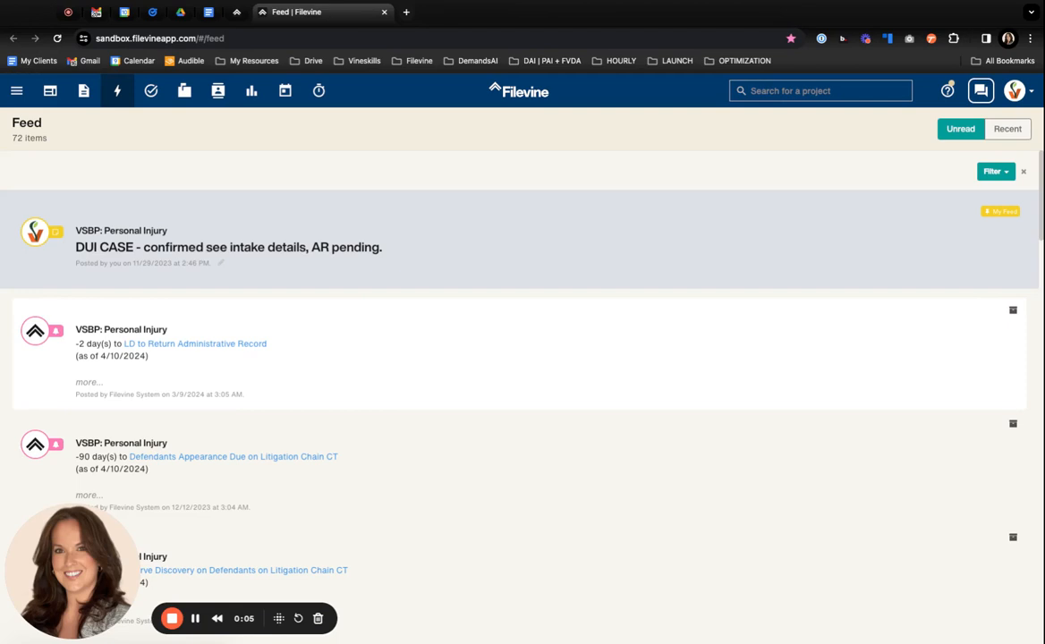
pyautogui.moveTo(501, 351)
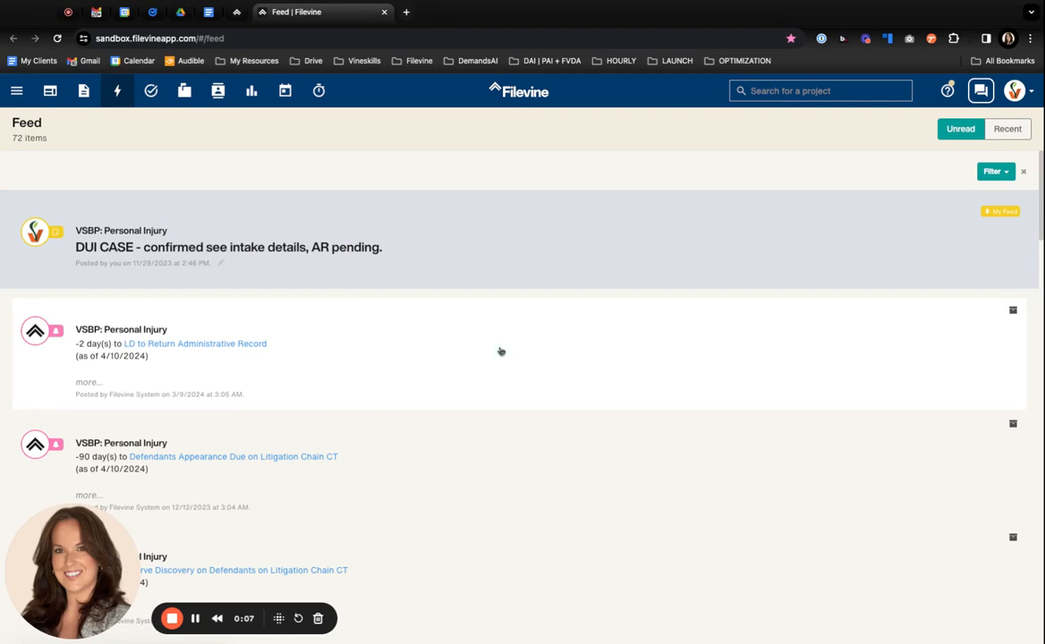
pyautogui.moveTo(469, 301)
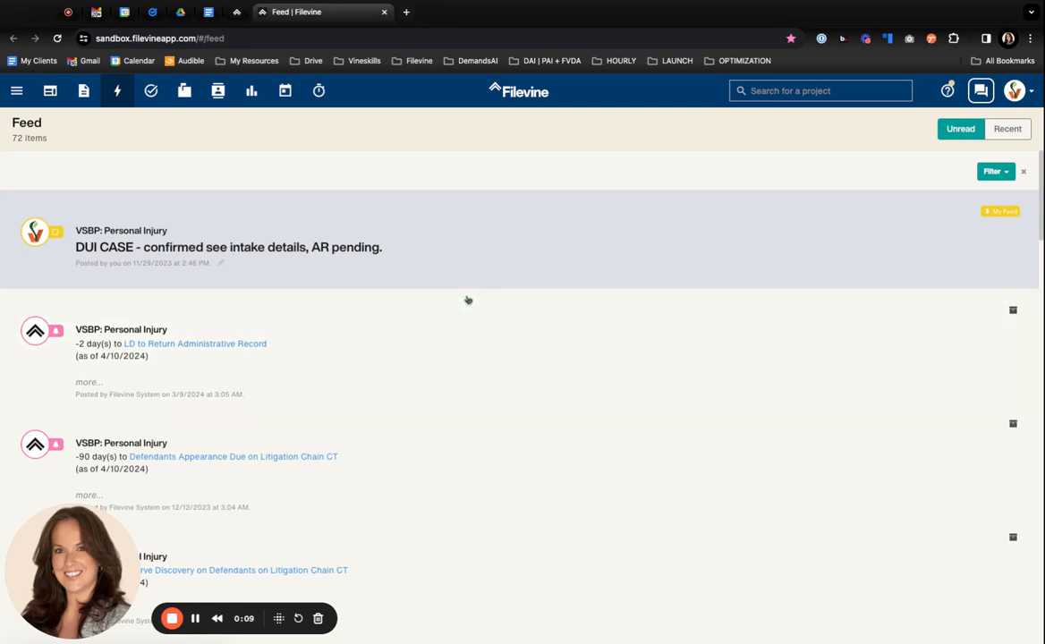
pyautogui.moveTo(50, 89)
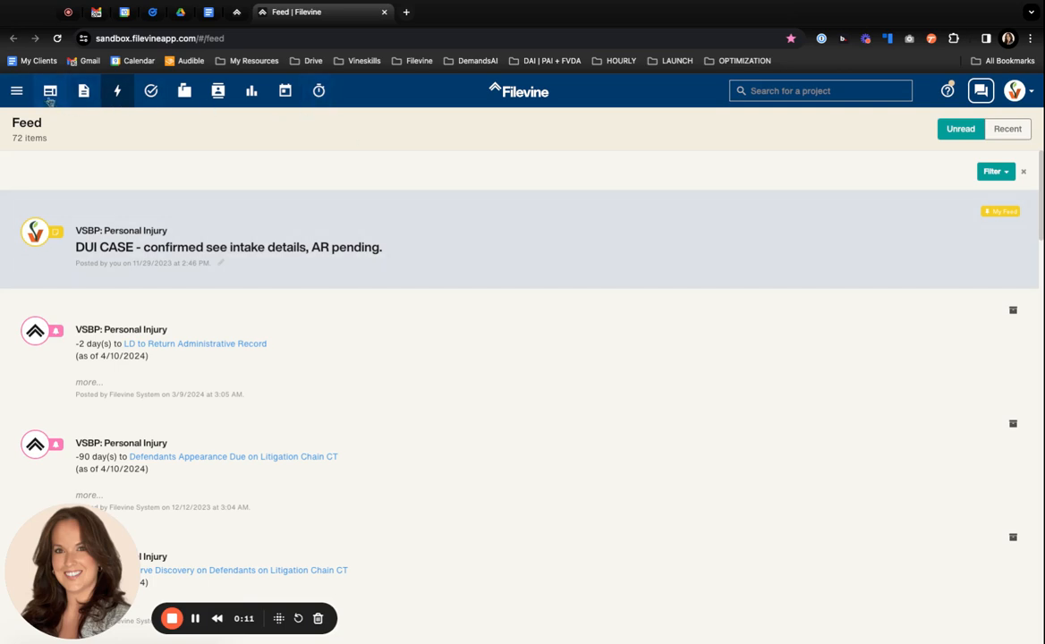
# - Go from the activity feed to the Project Hub listing all 244 projects
pyautogui.click(51, 89)
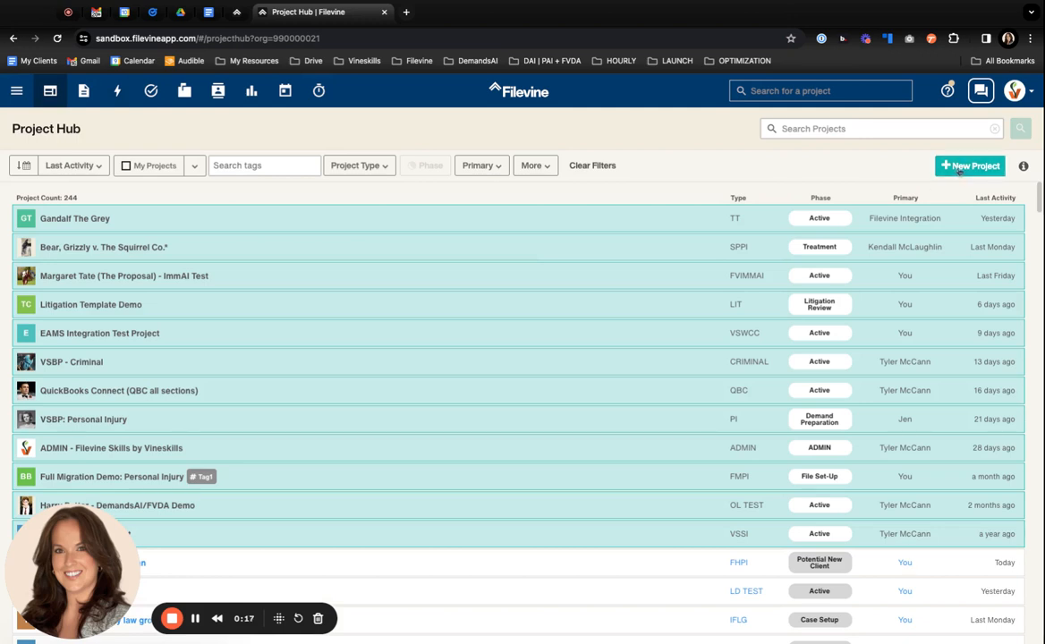
# - Start a New Project from the main menu to bring up the Create a Project form
pyautogui.click(16, 89)
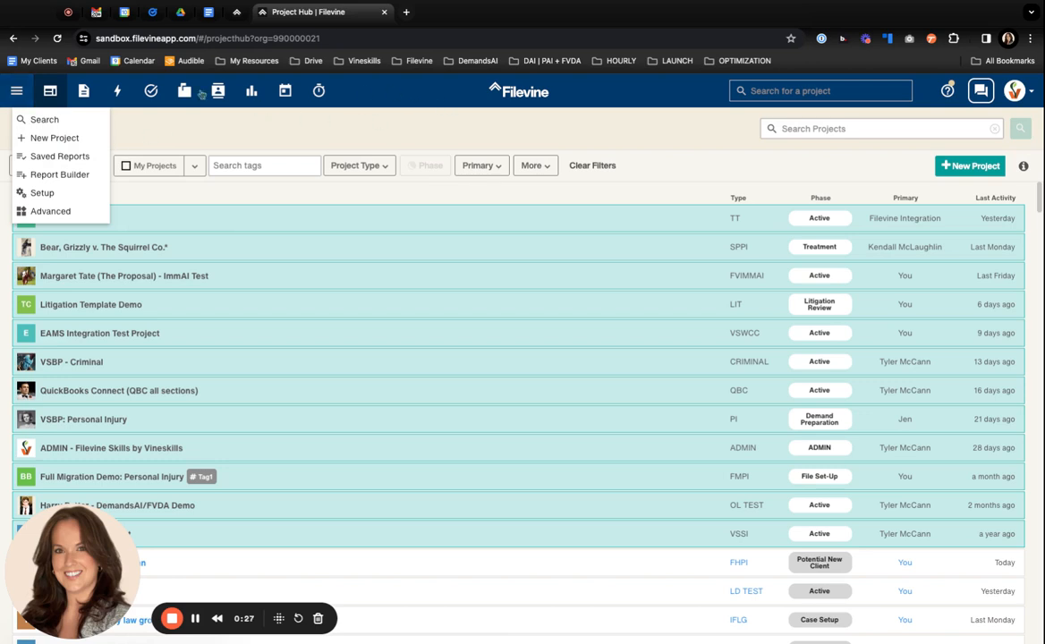
pyautogui.moveTo(476, 90)
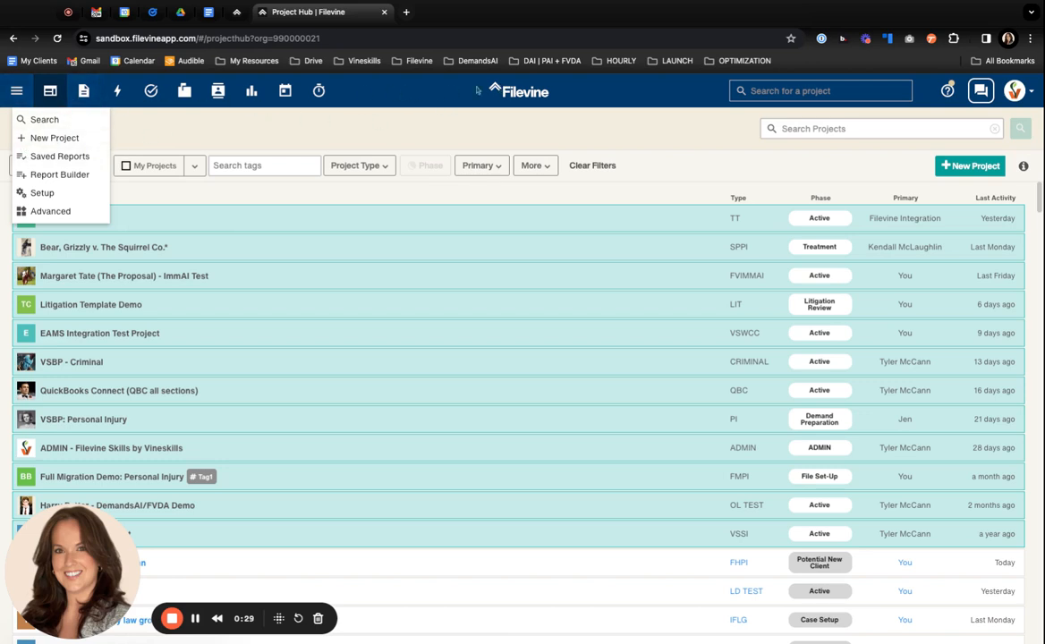
pyautogui.click(54, 138)
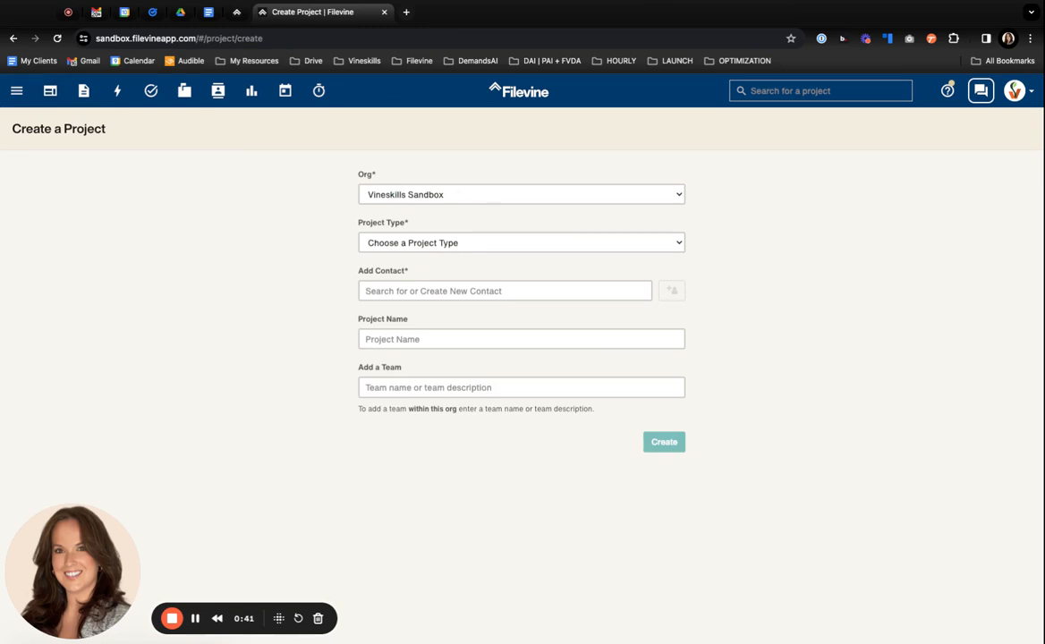
# - Check the organisation and set the project type to VSBP: Personal Injury
pyautogui.click(521, 193)
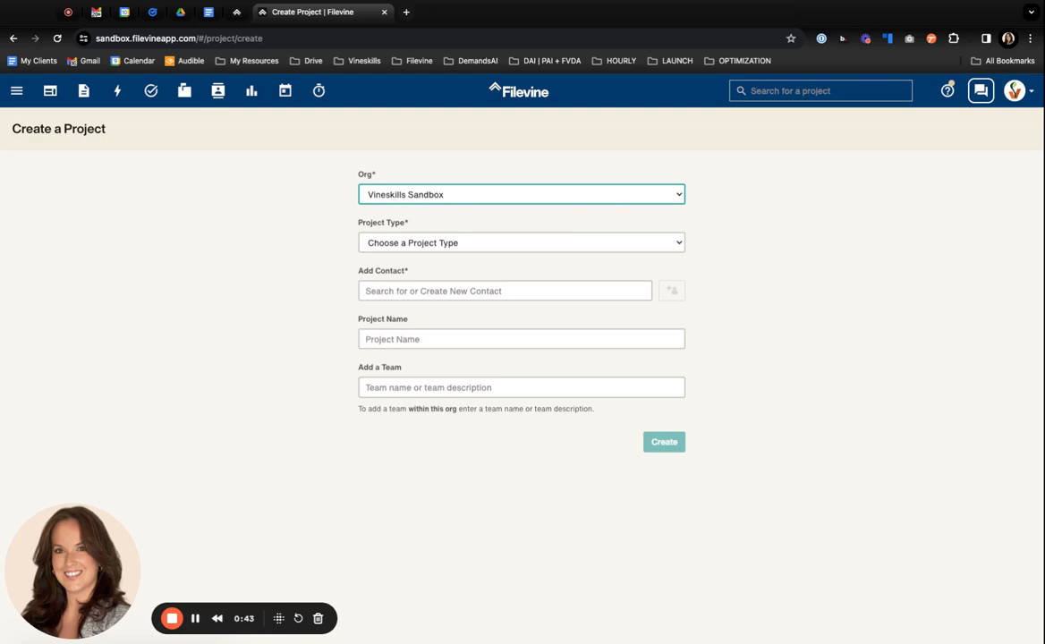
pyautogui.moveTo(261, 222)
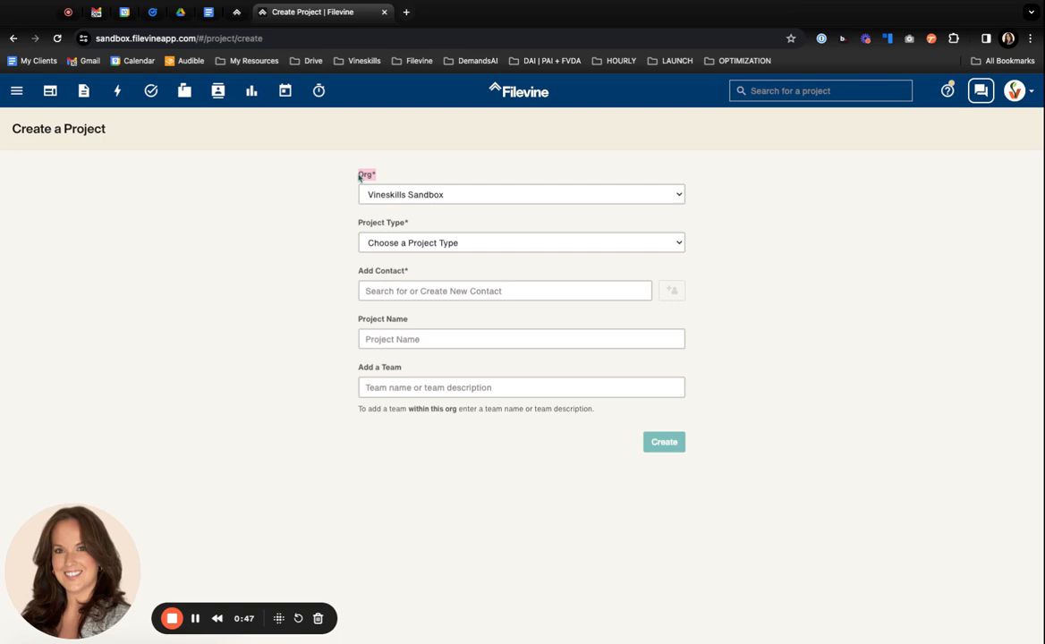
pyautogui.moveTo(380, 226)
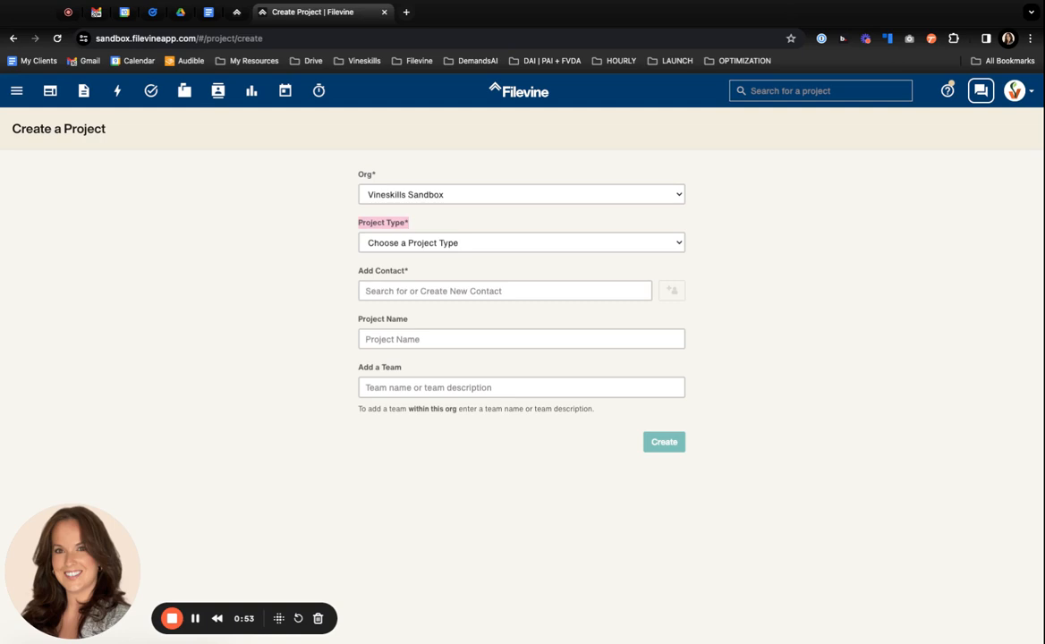
pyautogui.moveTo(375, 249)
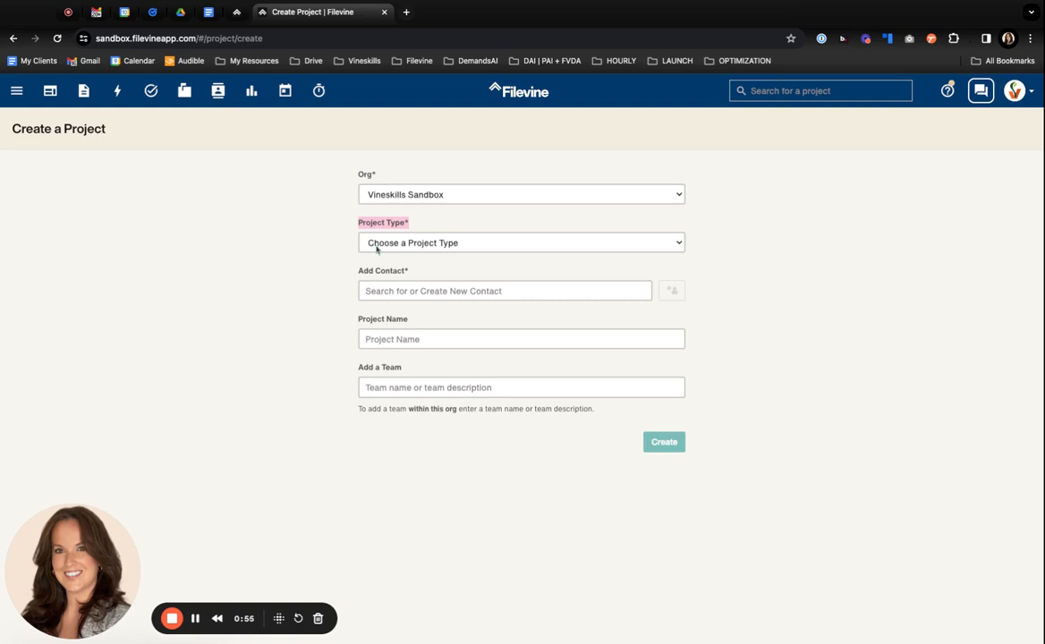
pyautogui.click(521, 244)
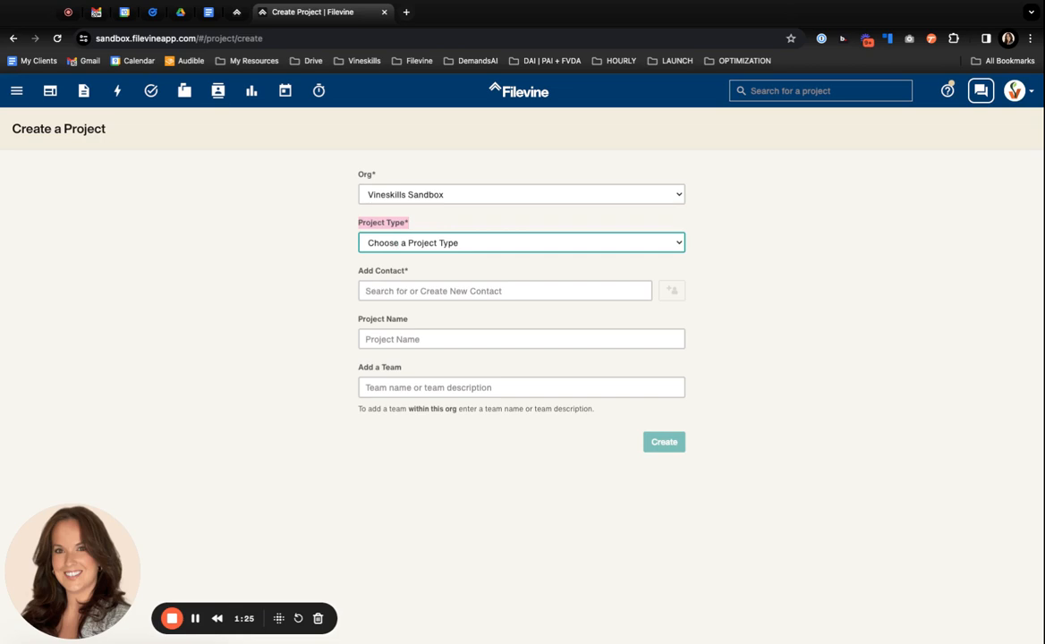
pyautogui.click(521, 244)
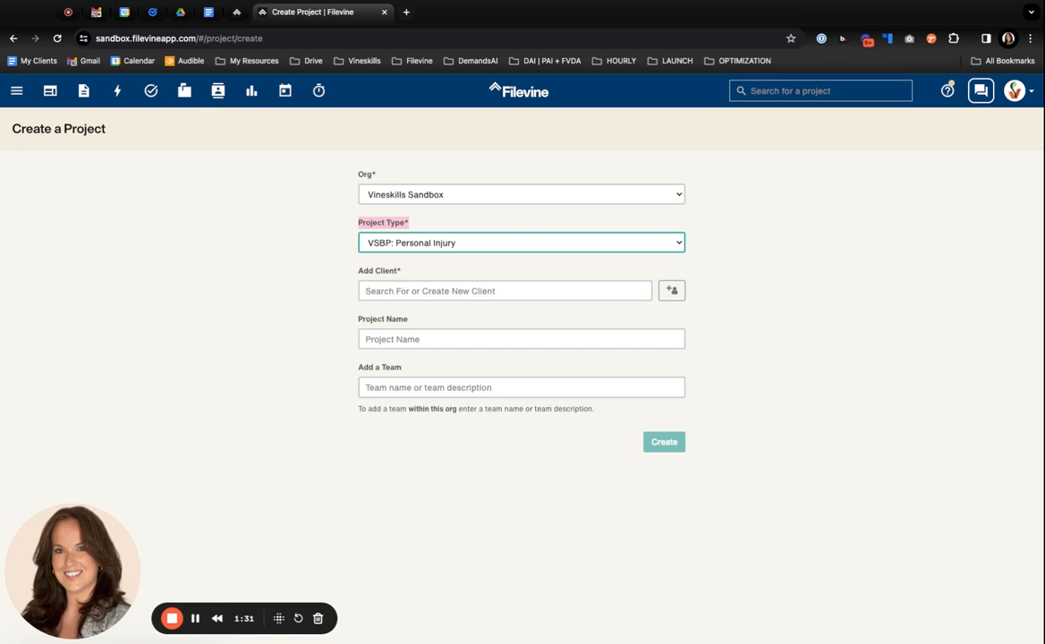
# - Search the client field for Penny Lane with Limit to Client turned off
pyautogui.click(505, 290)
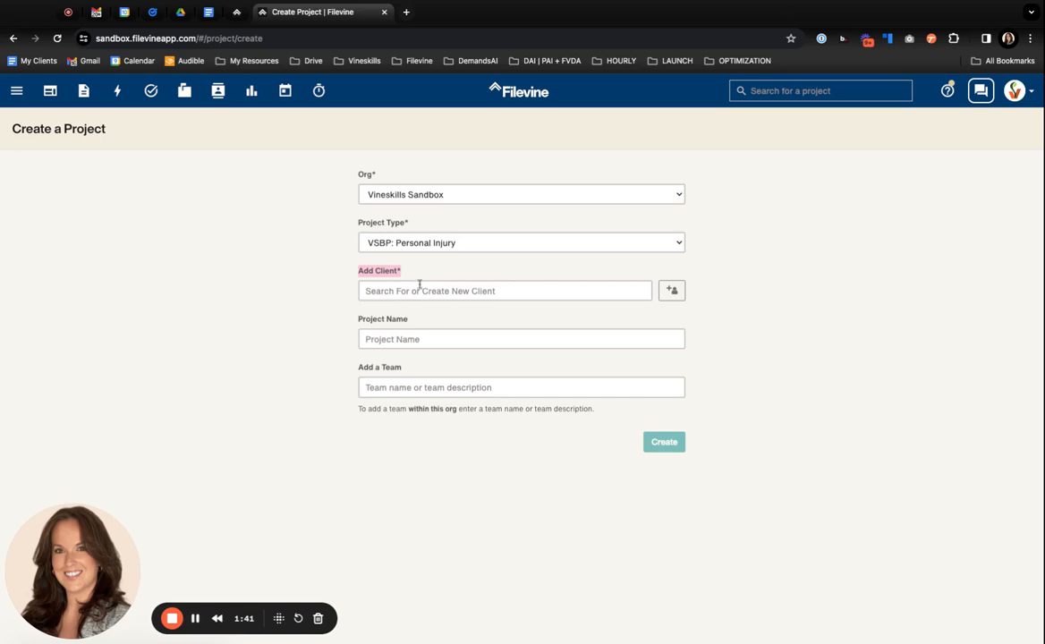
pyautogui.click(505, 290)
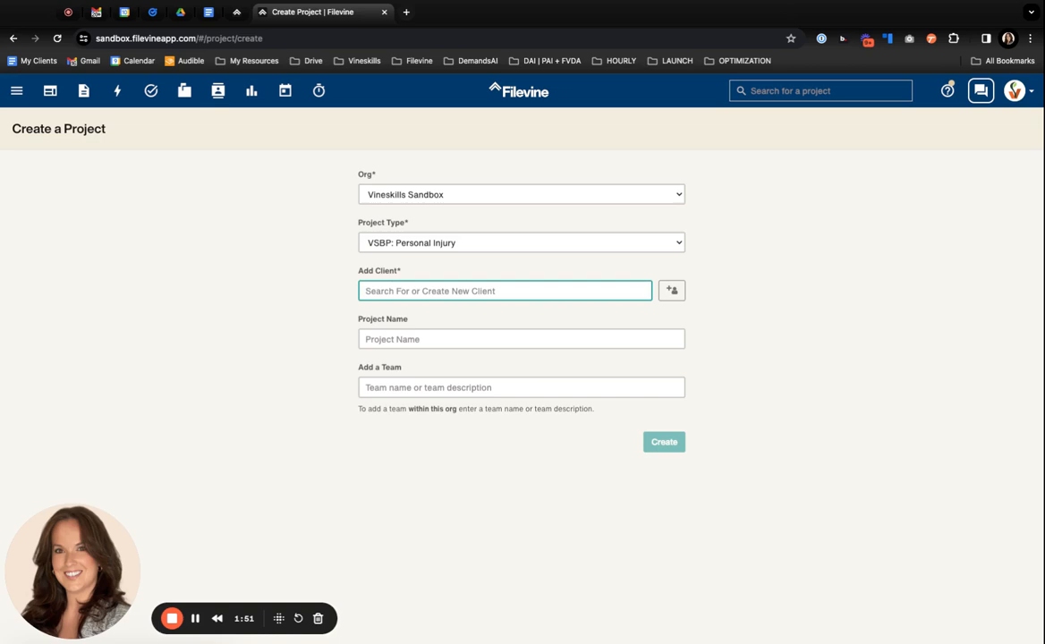
pyautogui.write('Penny Lan')
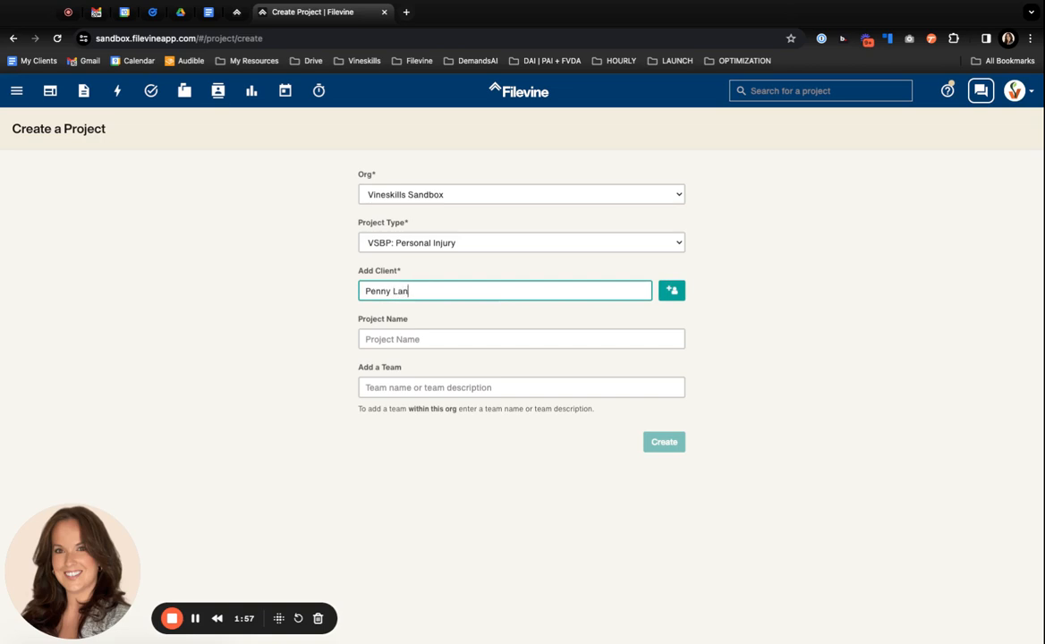
pyautogui.write('e')
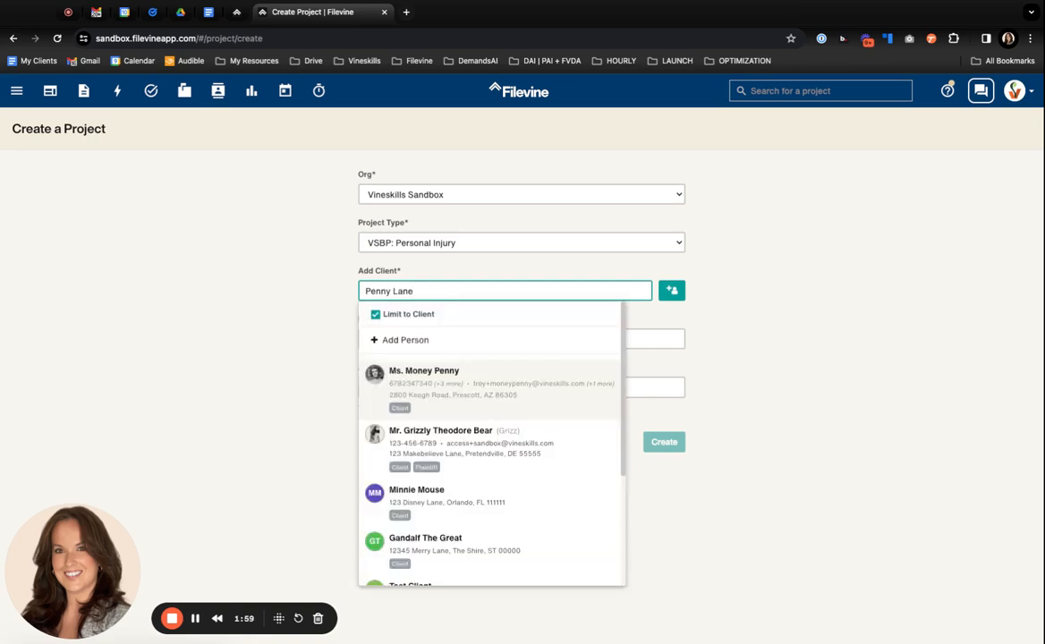
pyautogui.scroll(-3)
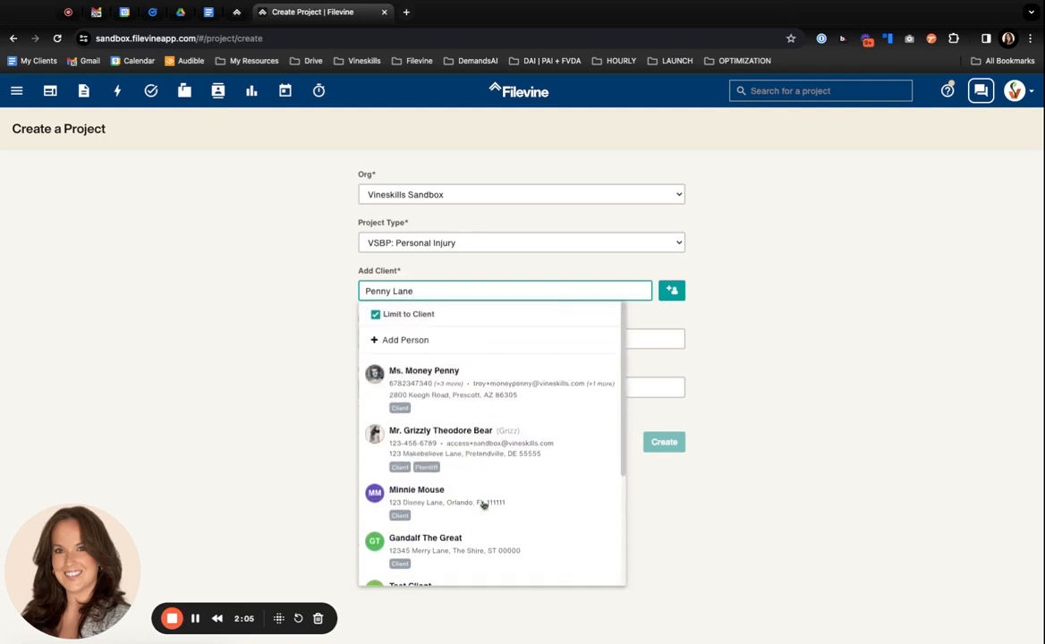
pyautogui.moveTo(422, 383)
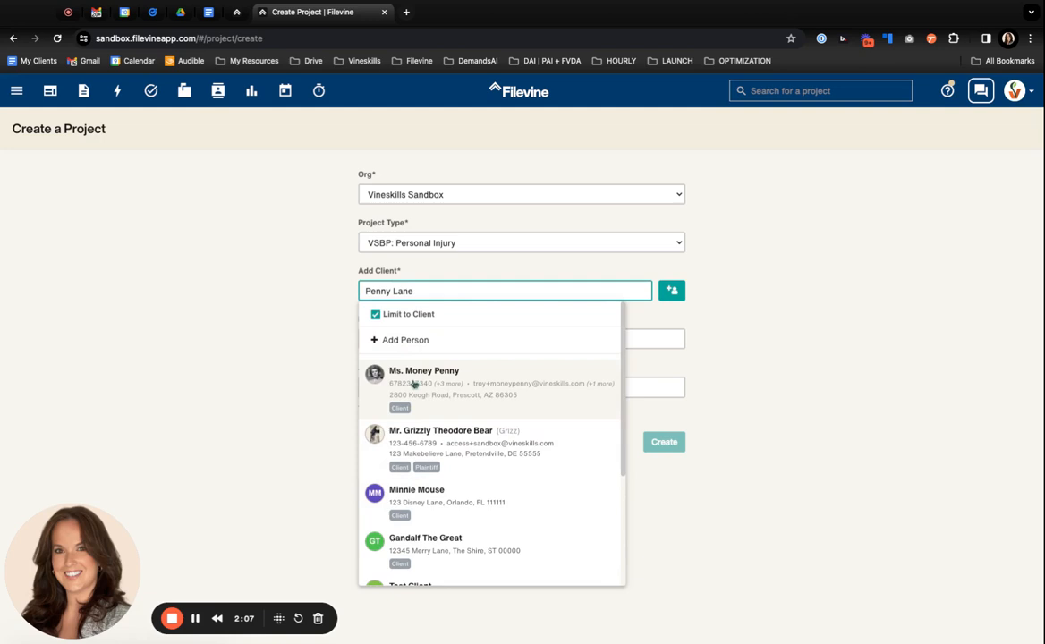
pyautogui.moveTo(462, 491)
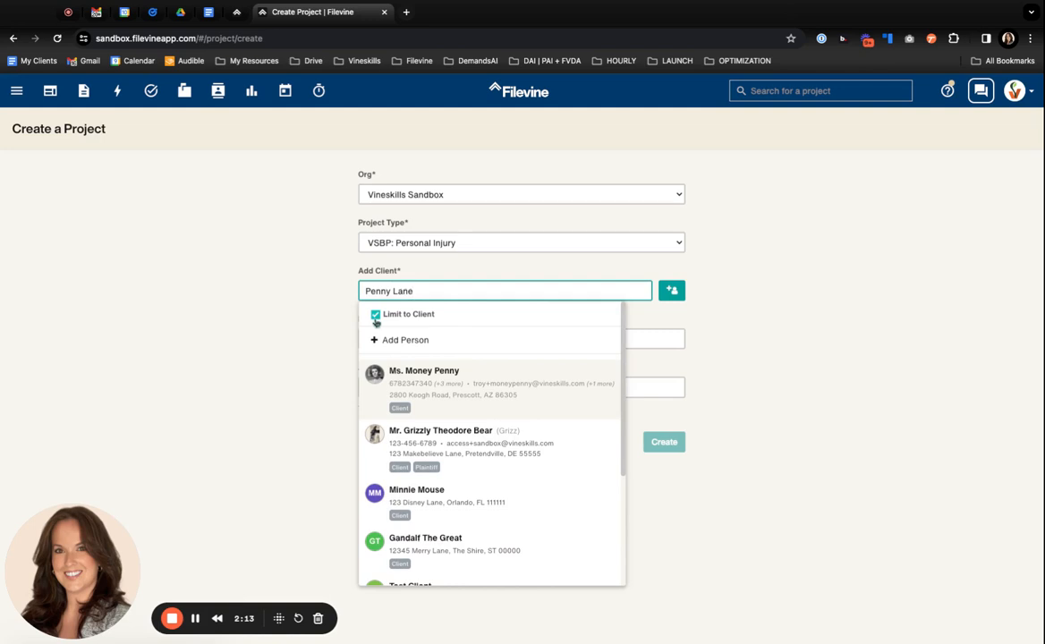
pyautogui.click(376, 315)
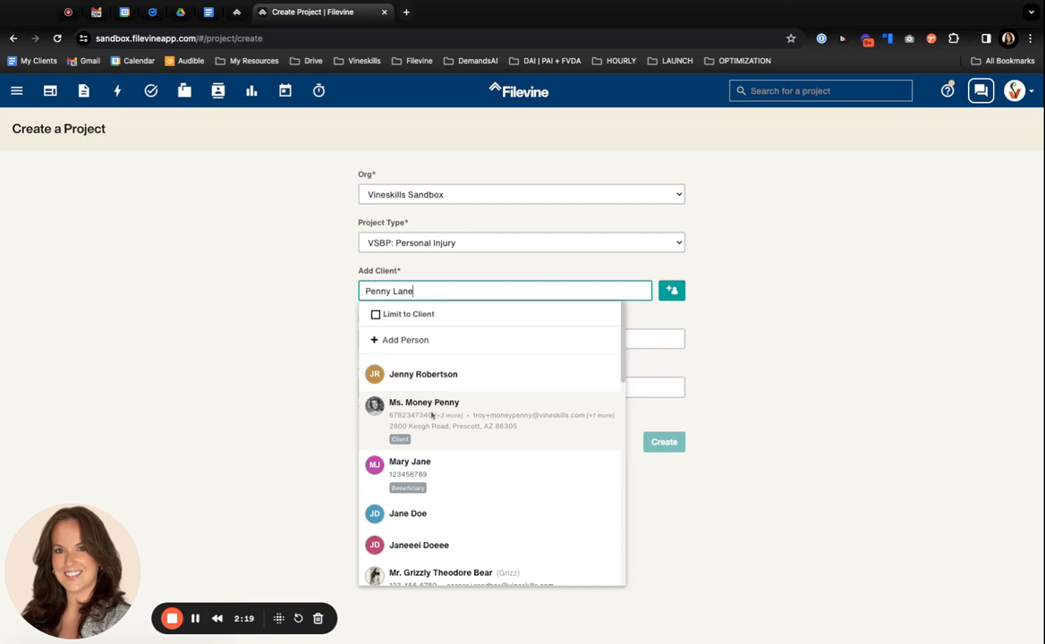
pyautogui.scroll(-3)
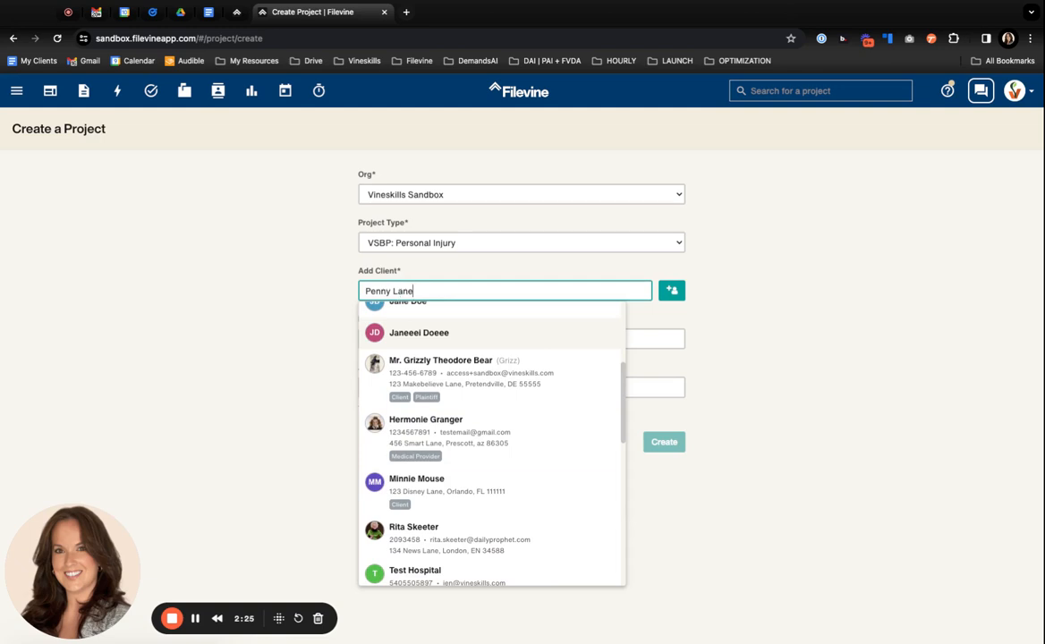
pyautogui.moveTo(453, 431)
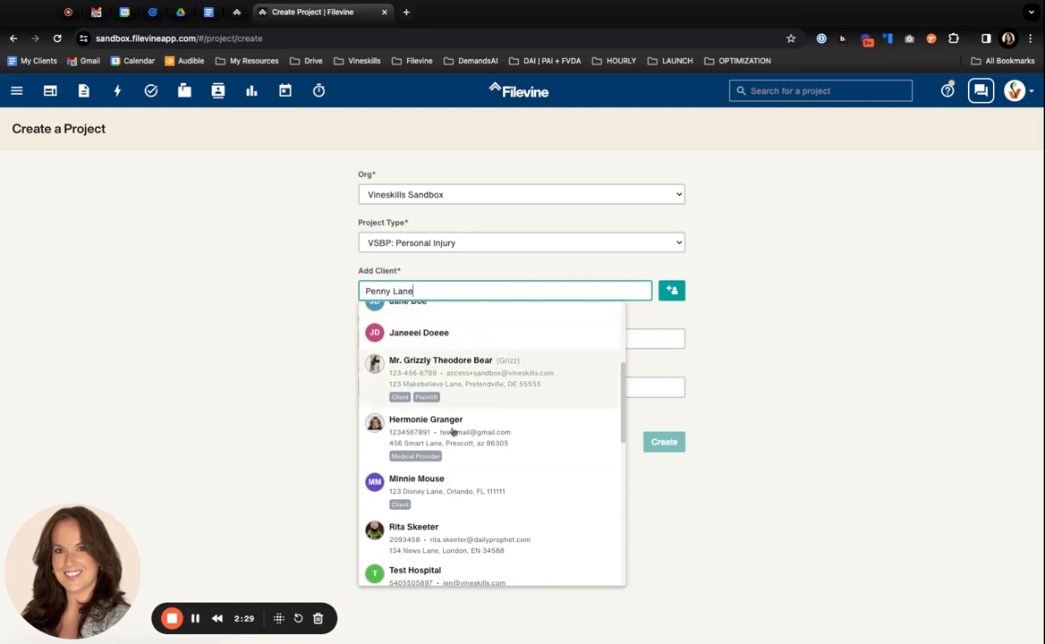
pyautogui.scroll(-3)
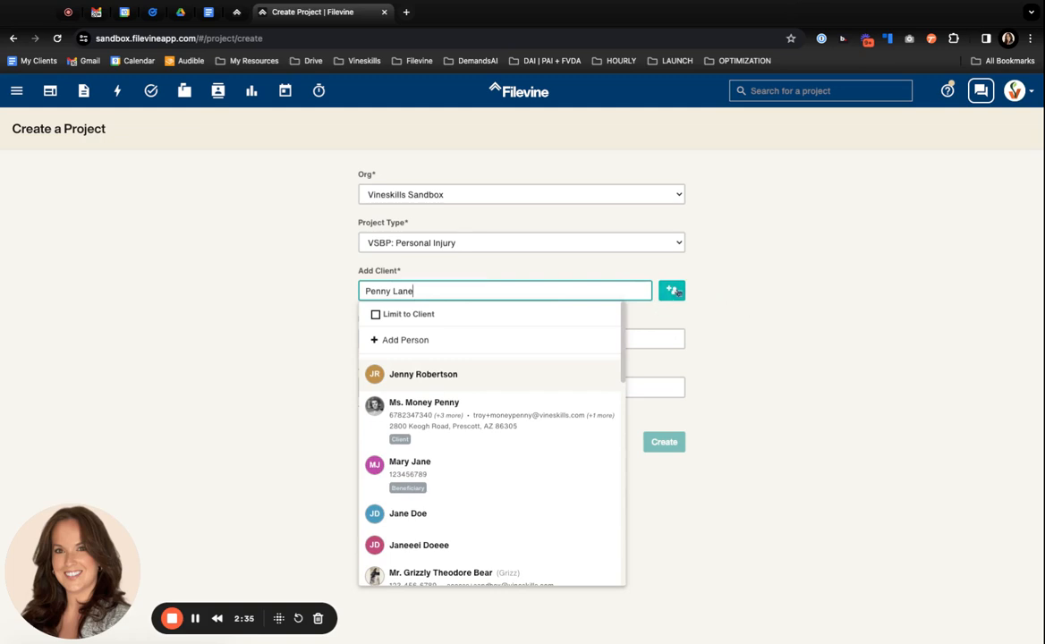
# - Create a new contact for Penny Lane and fill in her Contact Info details
pyautogui.click(405, 341)
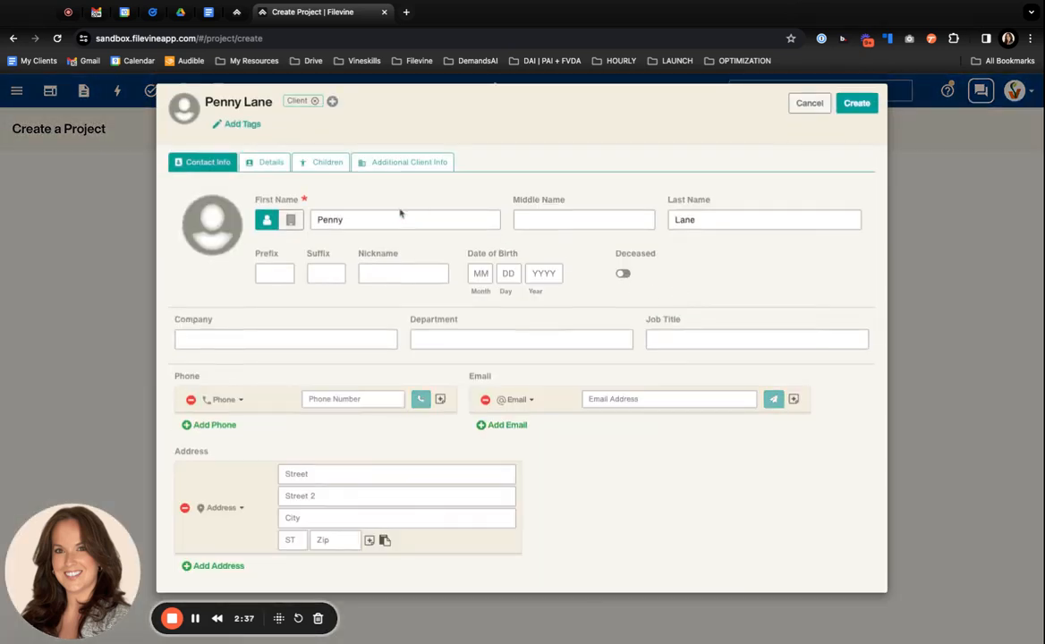
pyautogui.moveTo(567, 444)
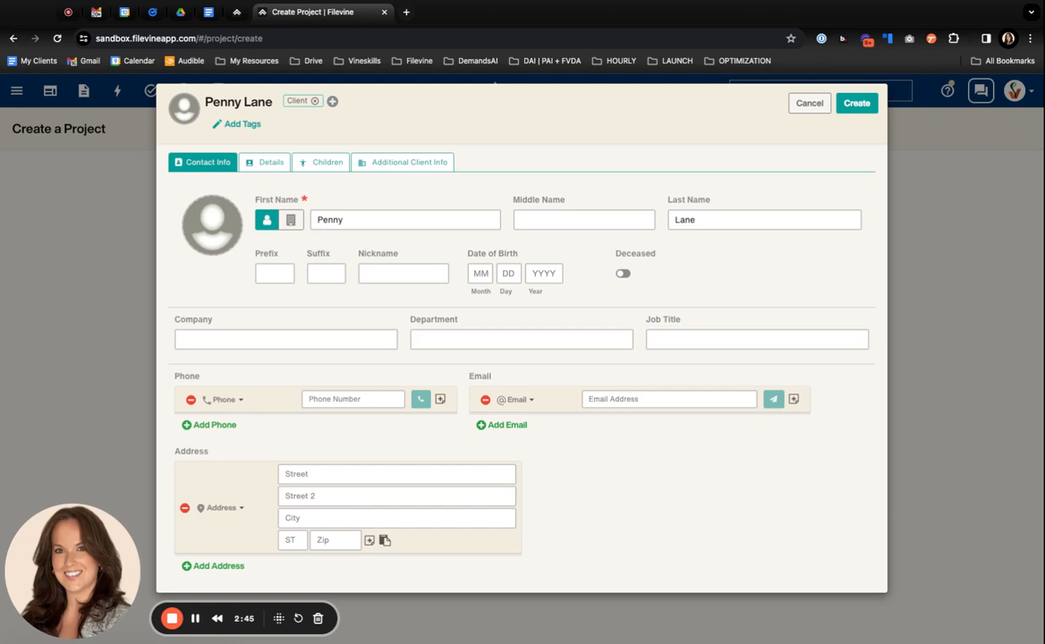
pyautogui.moveTo(236, 555)
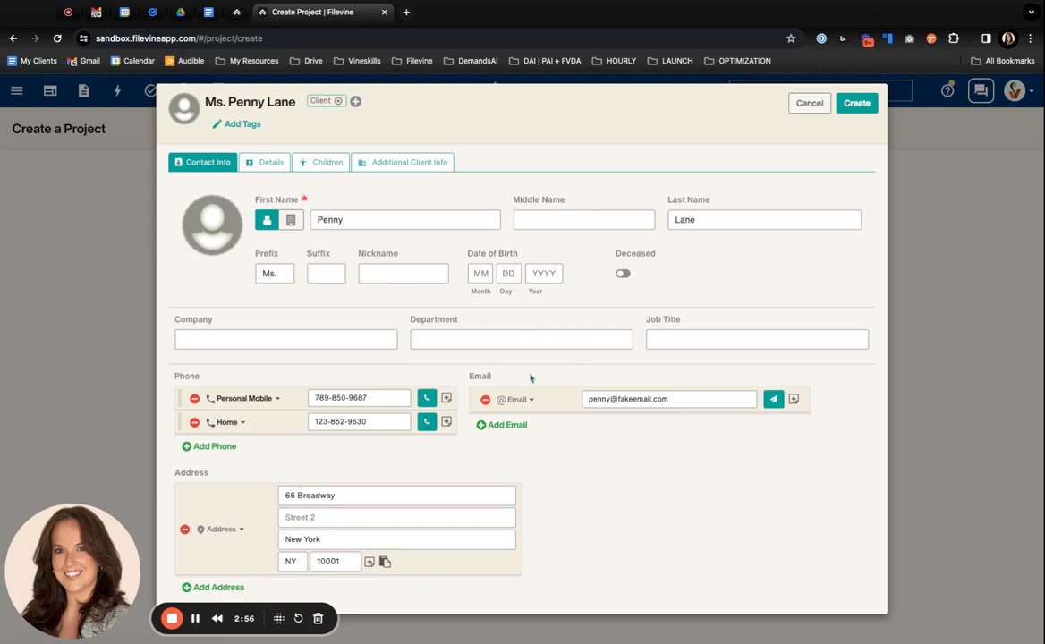
pyautogui.moveTo(683, 616)
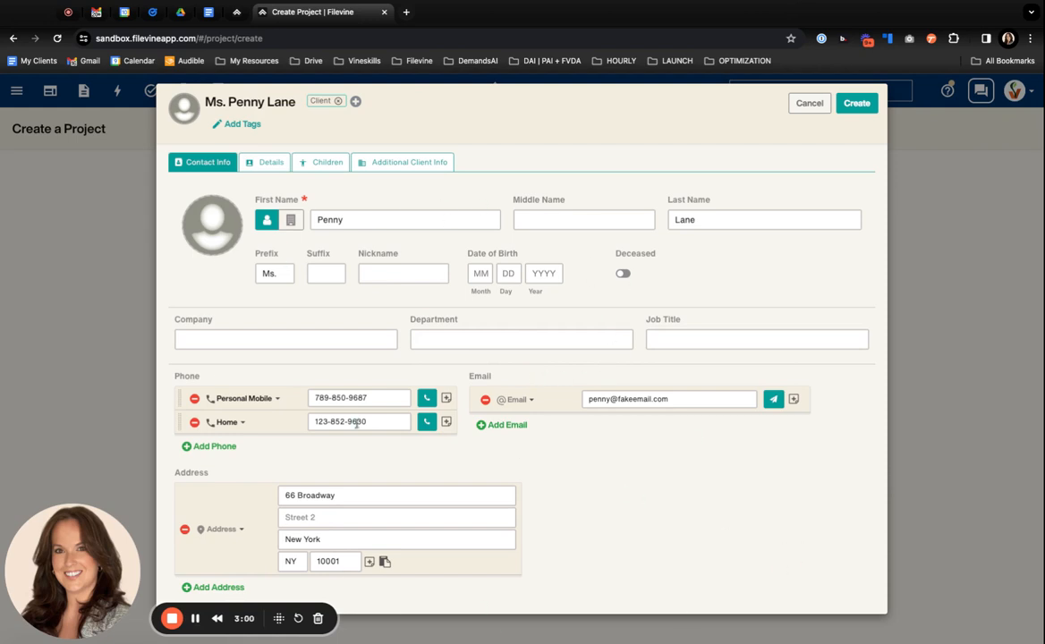
pyautogui.click(360, 422)
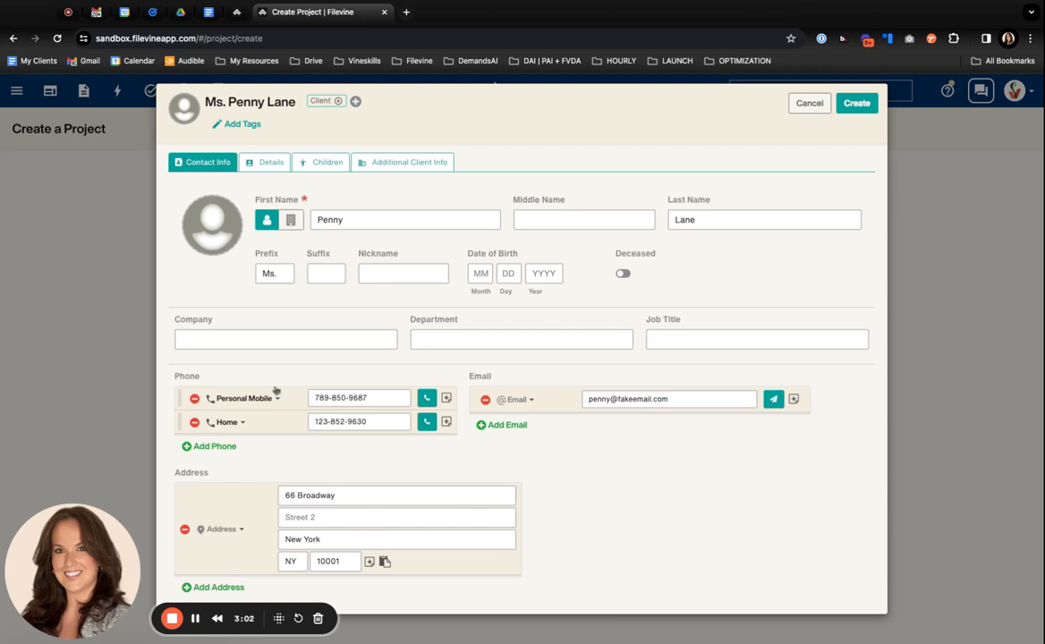
pyautogui.moveTo(308, 537)
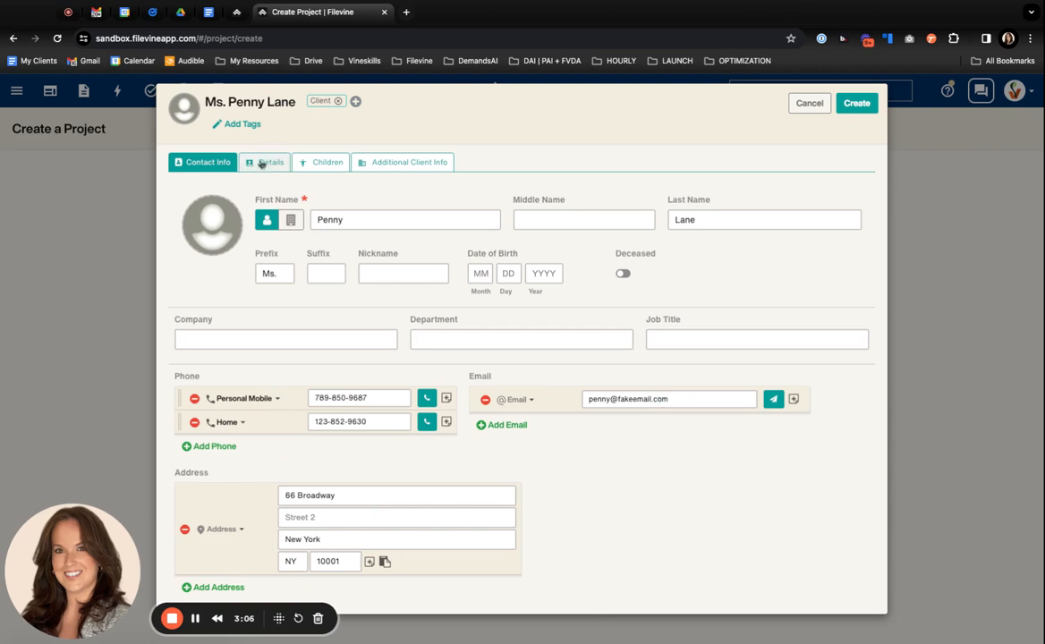
# - Review the contact's Details section with SSN, driver license and emergency contact fields
pyautogui.click(269, 162)
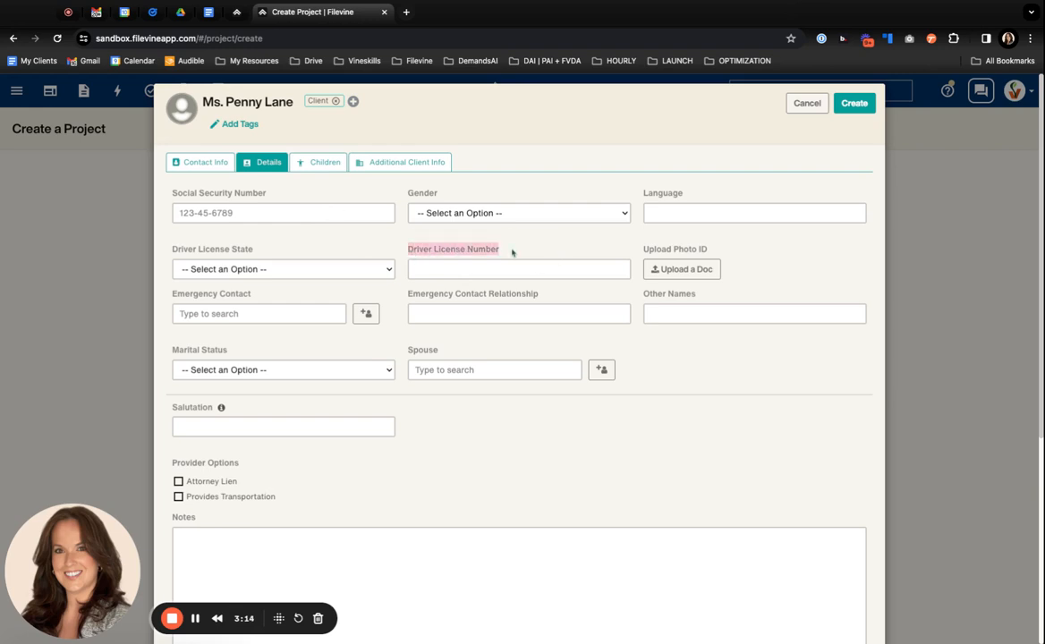
pyautogui.moveTo(512, 254)
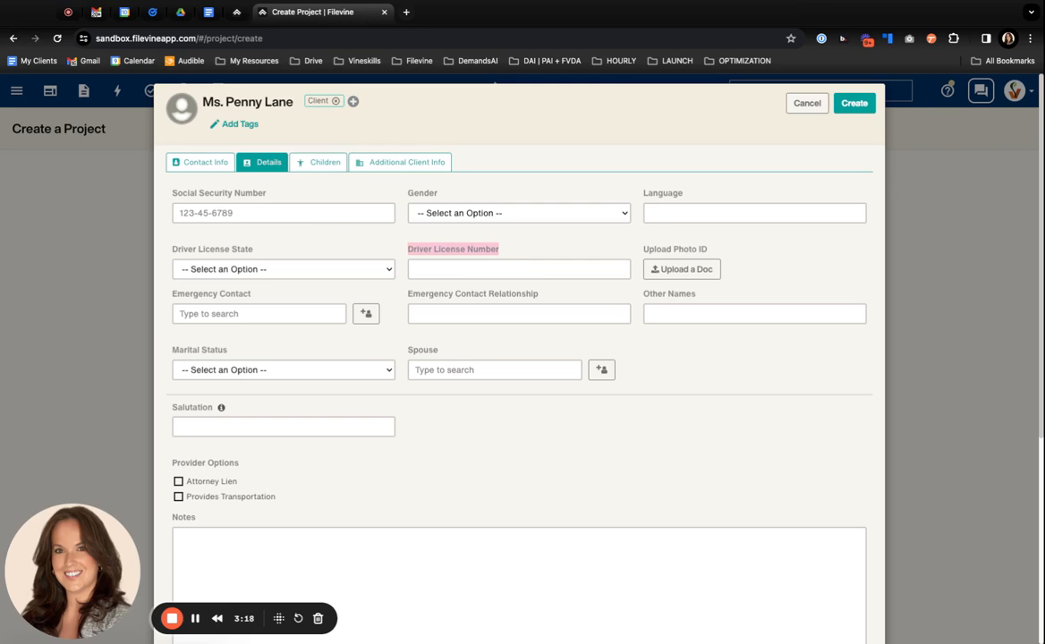
pyautogui.scroll(-3)
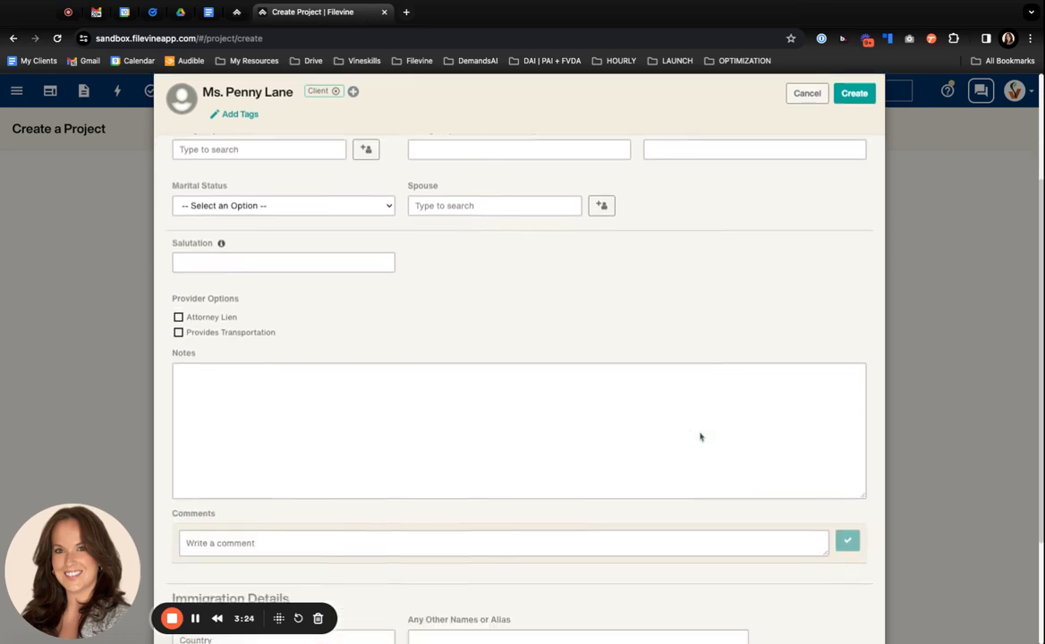
pyautogui.scroll(3)
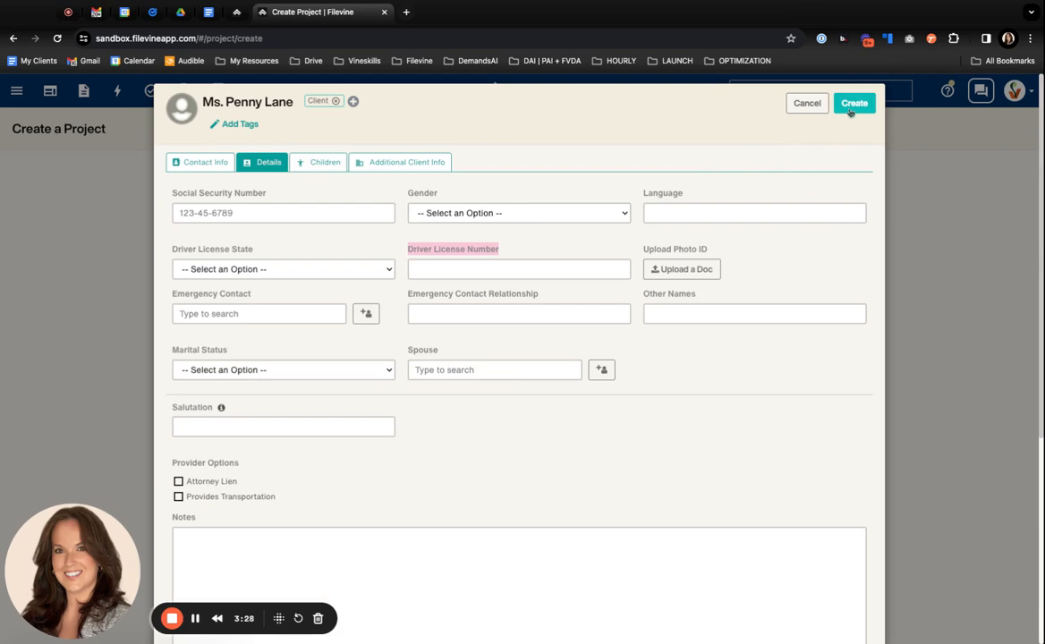
# - Save Ms. Penny Lane as the project's client and move to the Project Name field
pyautogui.click(852, 102)
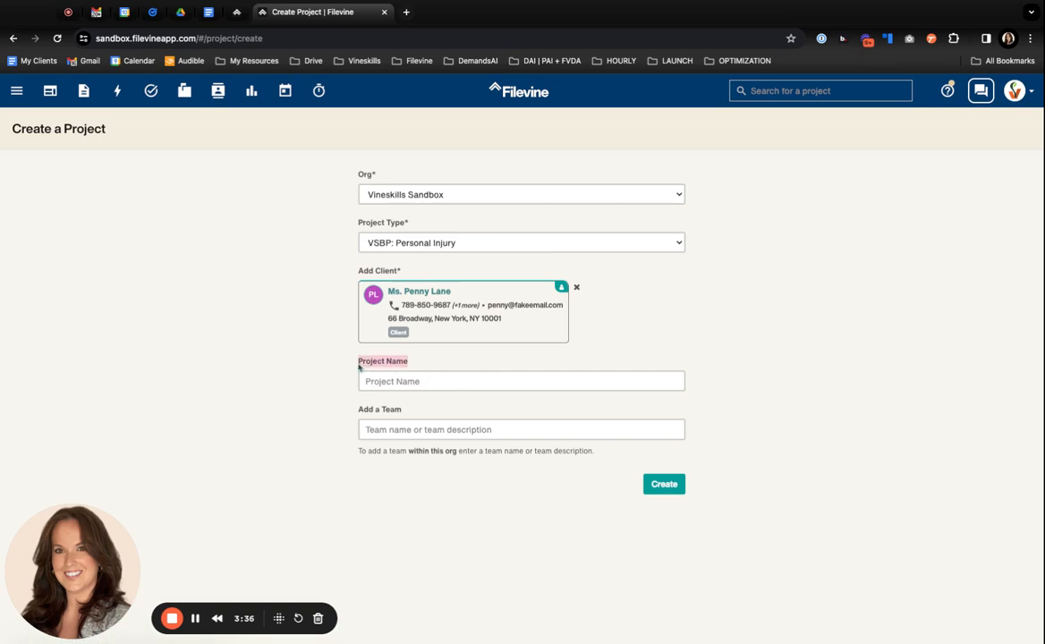
pyautogui.moveTo(426, 372)
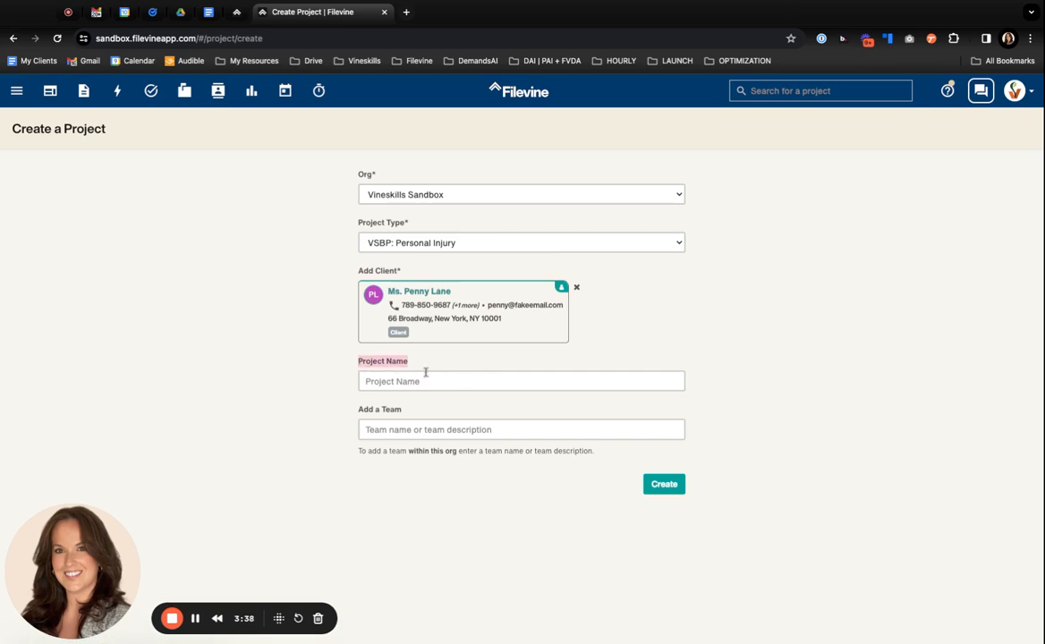
pyautogui.moveTo(596, 298)
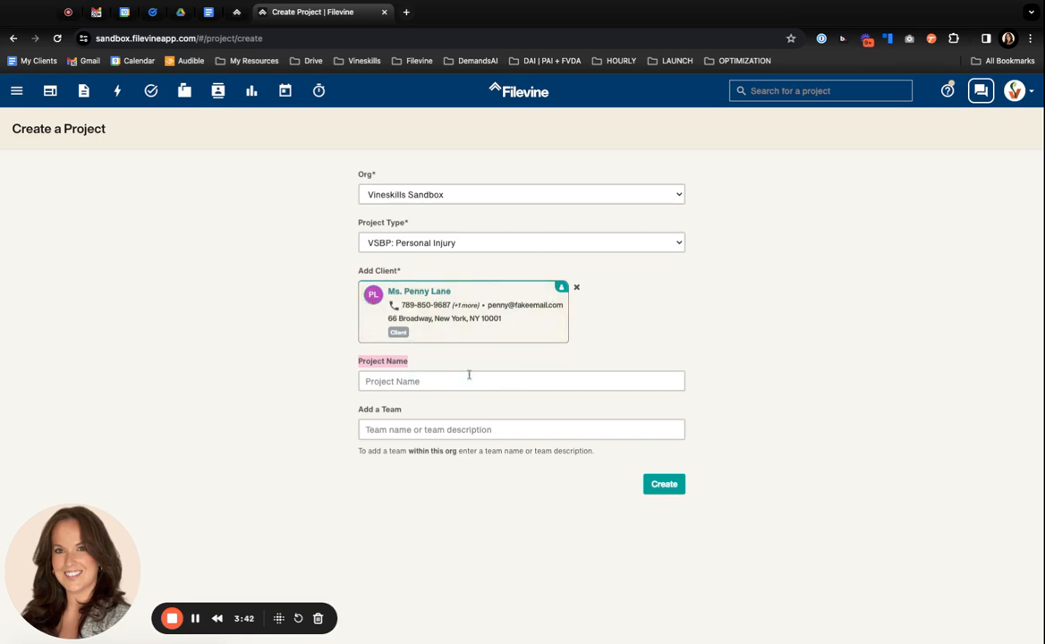
pyautogui.moveTo(551, 365)
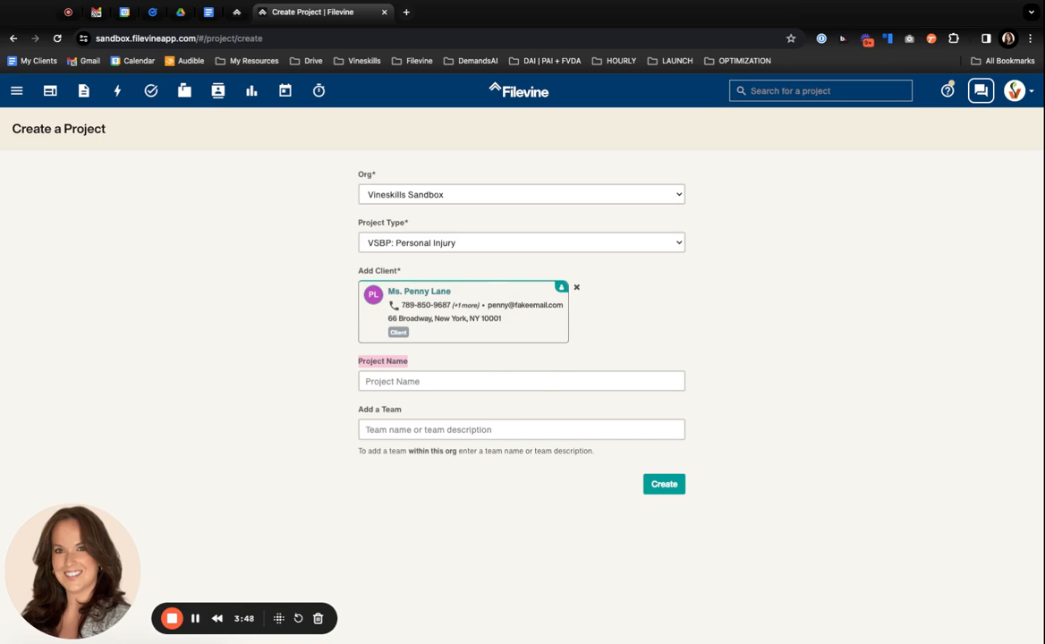
pyautogui.moveTo(537, 360)
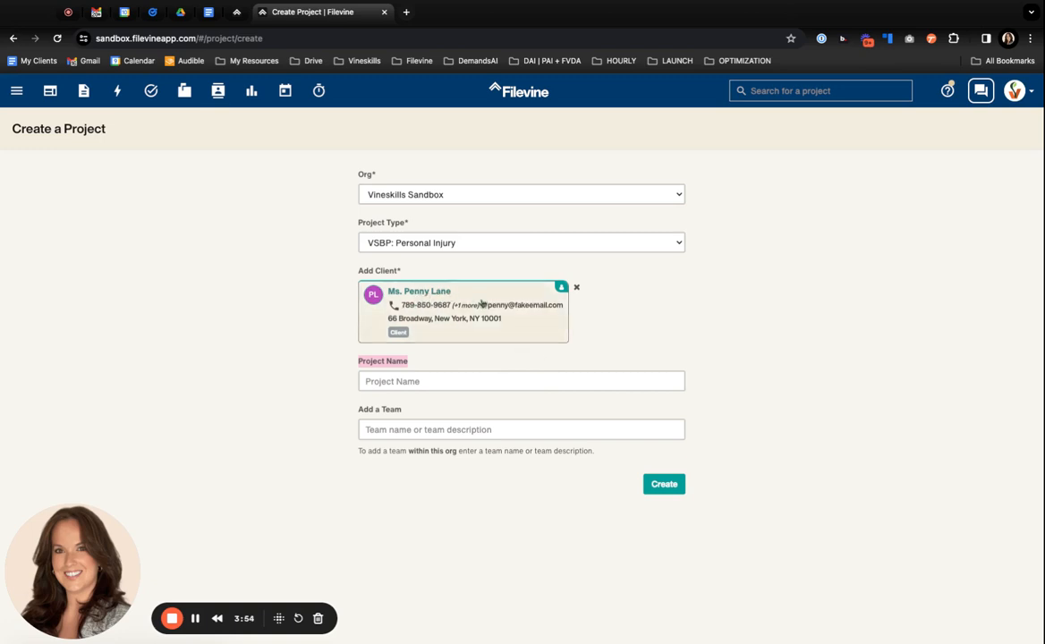
pyautogui.click(522, 381)
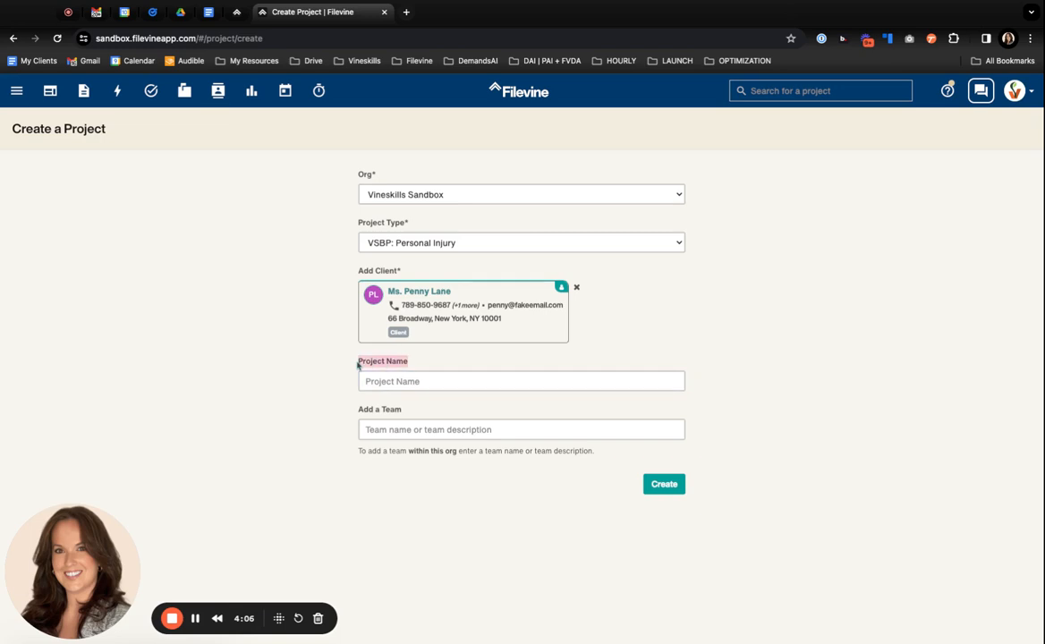
pyautogui.click(523, 381)
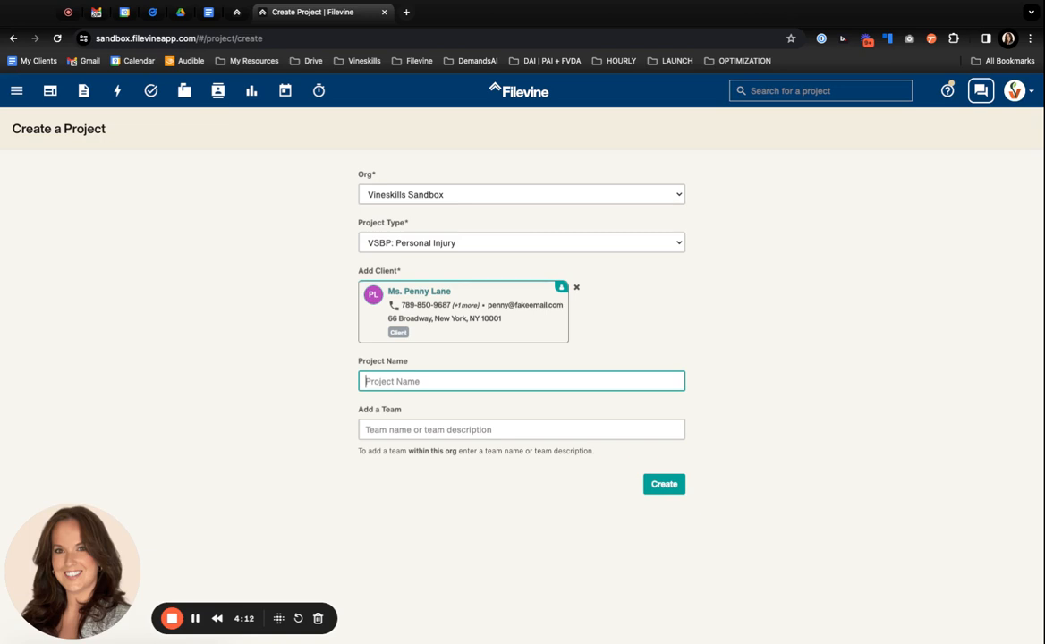
# - Enter the project name 'Lane, Penny DOI: 4/10/2024 MVA'
pyautogui.write('Lane, Penny')
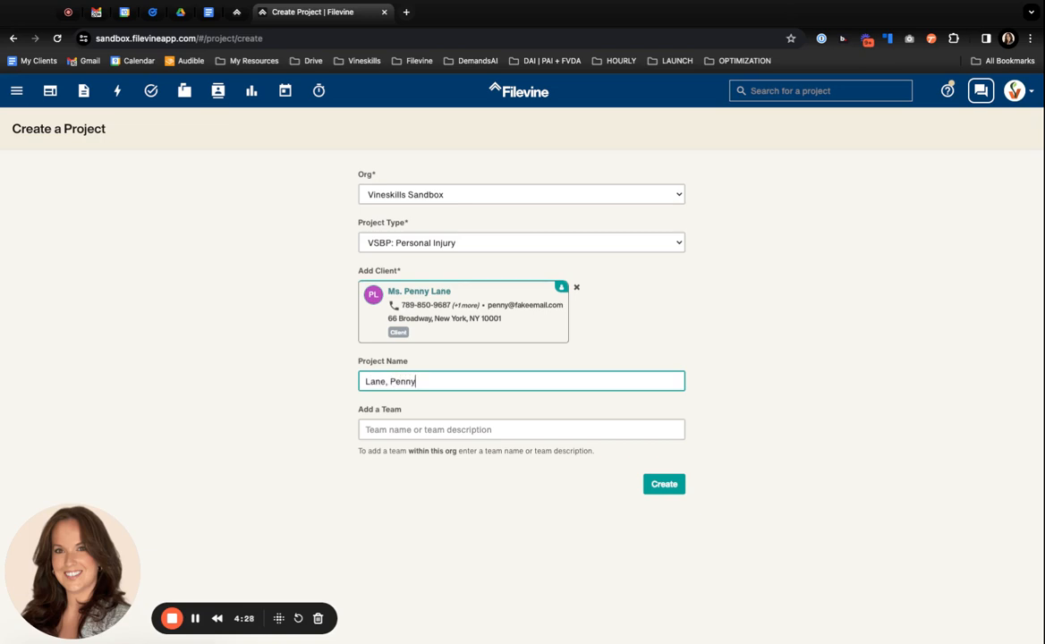
pyautogui.write('DOI')
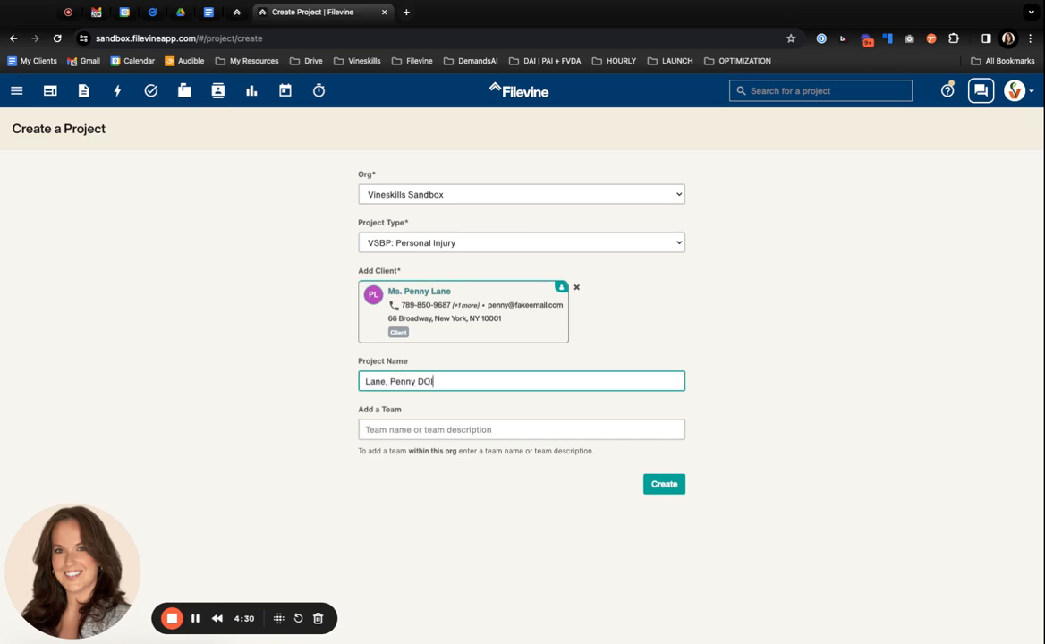
pyautogui.write(': 4')
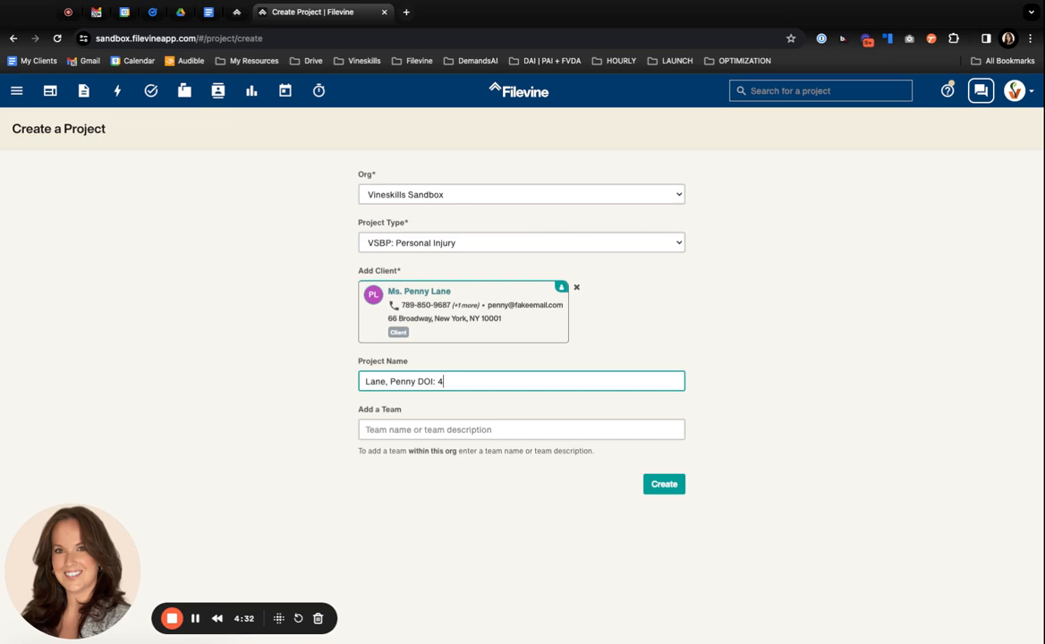
pyautogui.write('/10/')
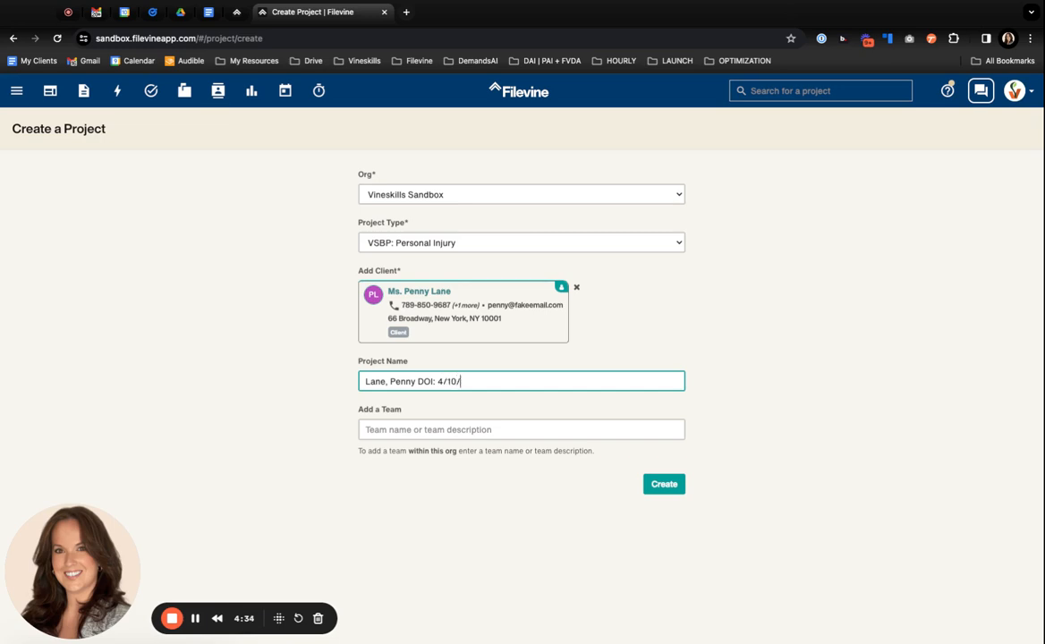
pyautogui.write('2024 MVA')
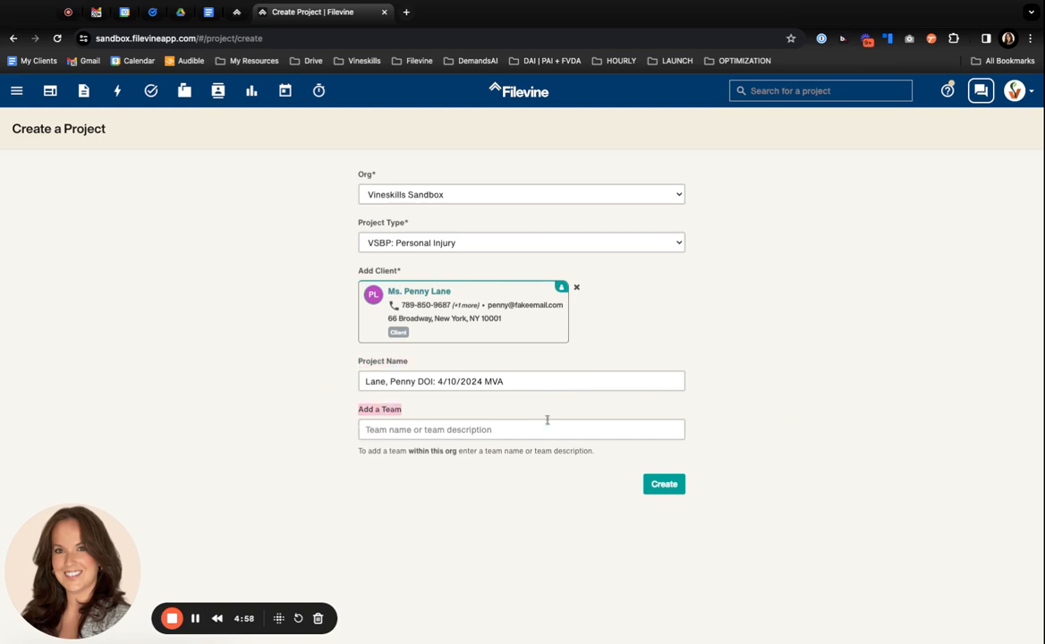
pyautogui.moveTo(798, 447)
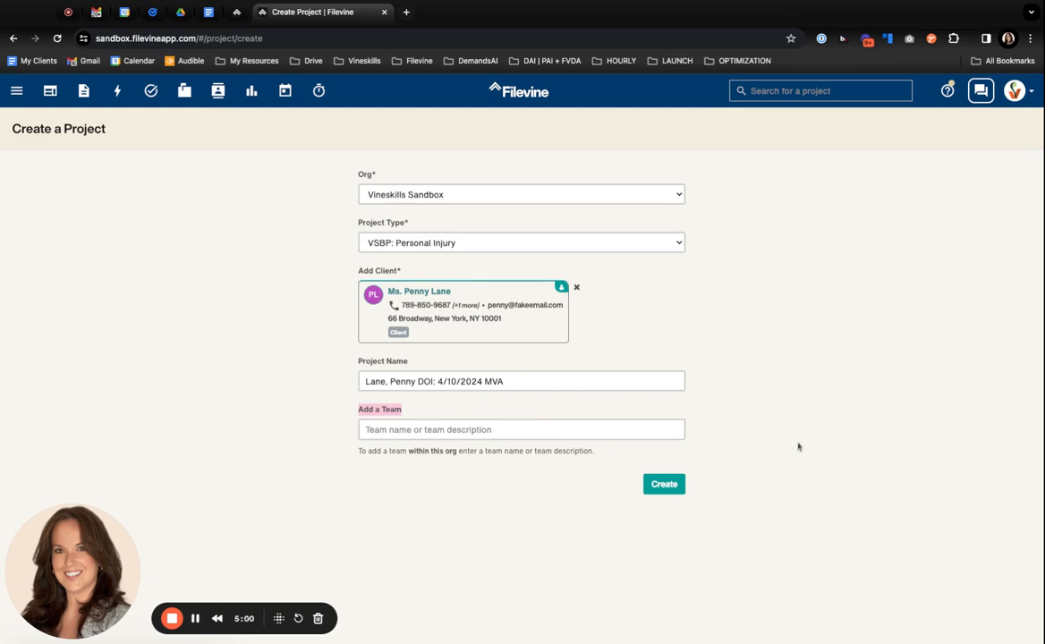
pyautogui.moveTo(866, 439)
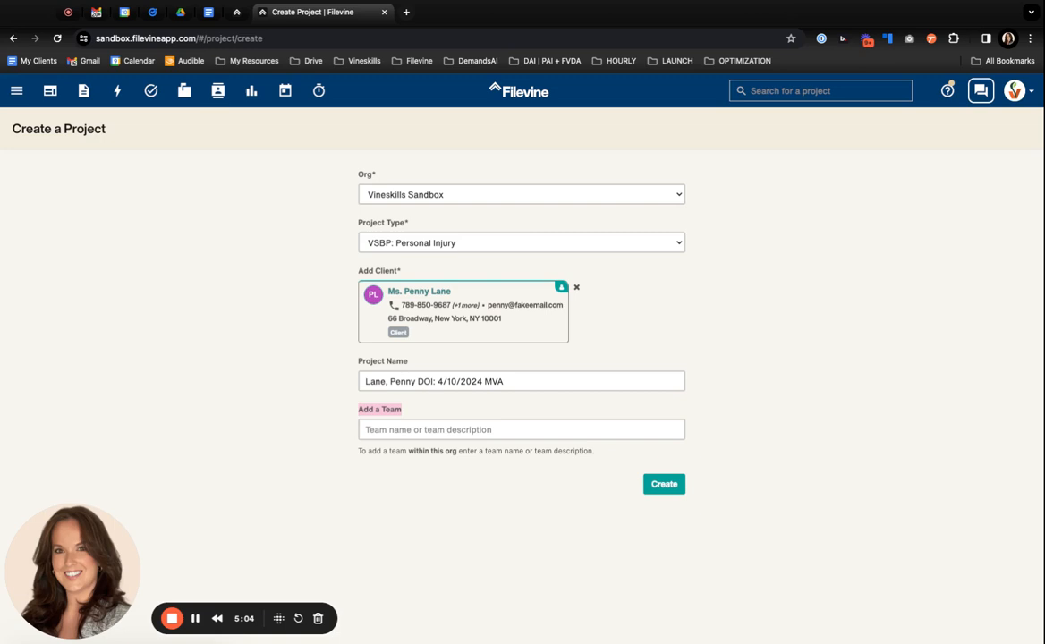
pyautogui.moveTo(423, 409)
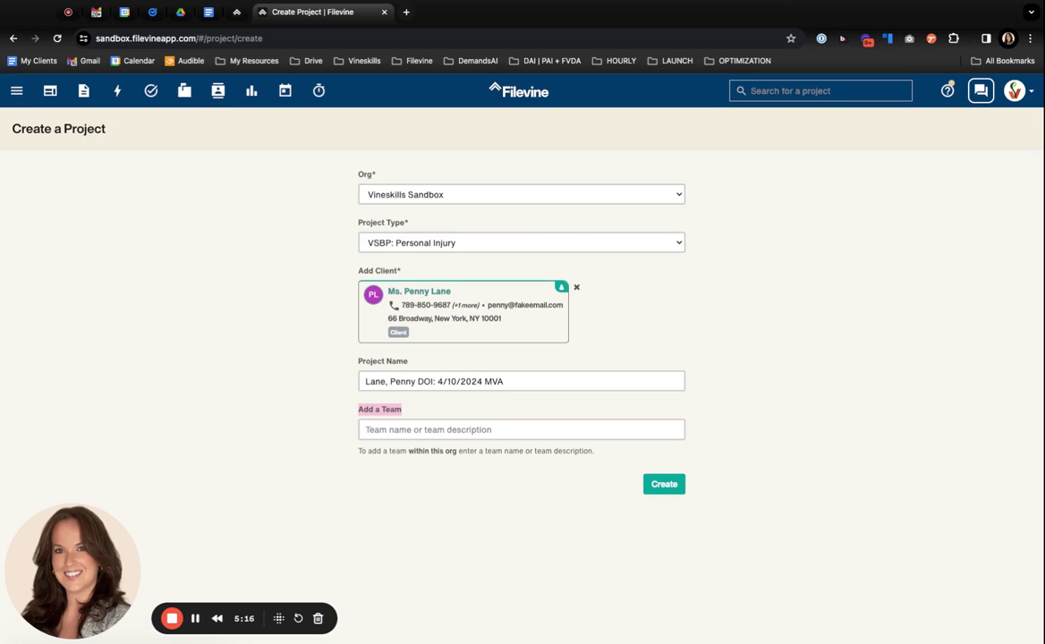
pyautogui.moveTo(430, 422)
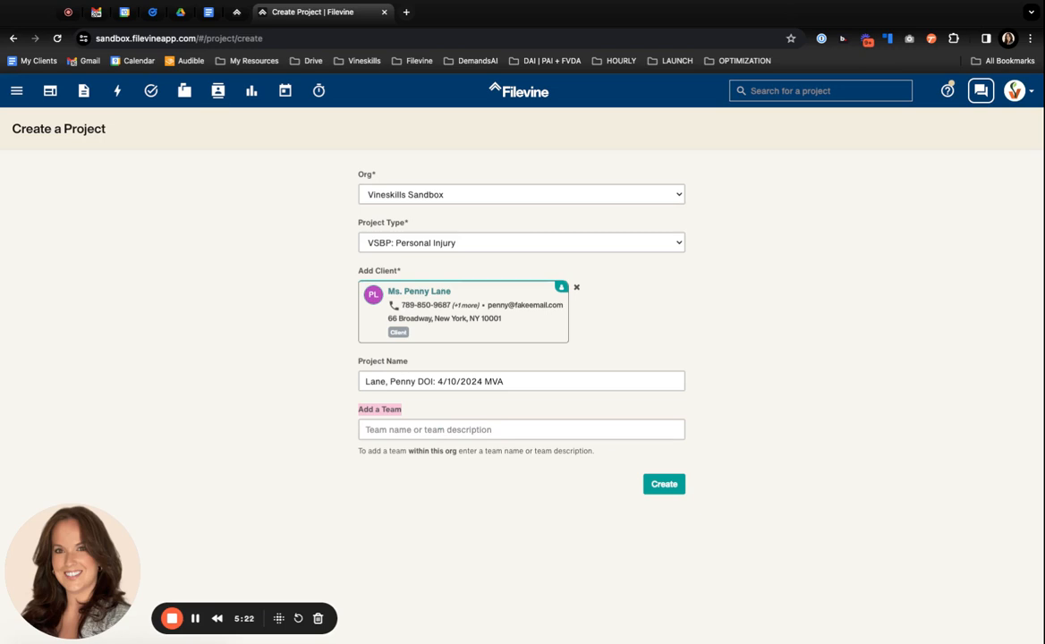
pyautogui.click(521, 429)
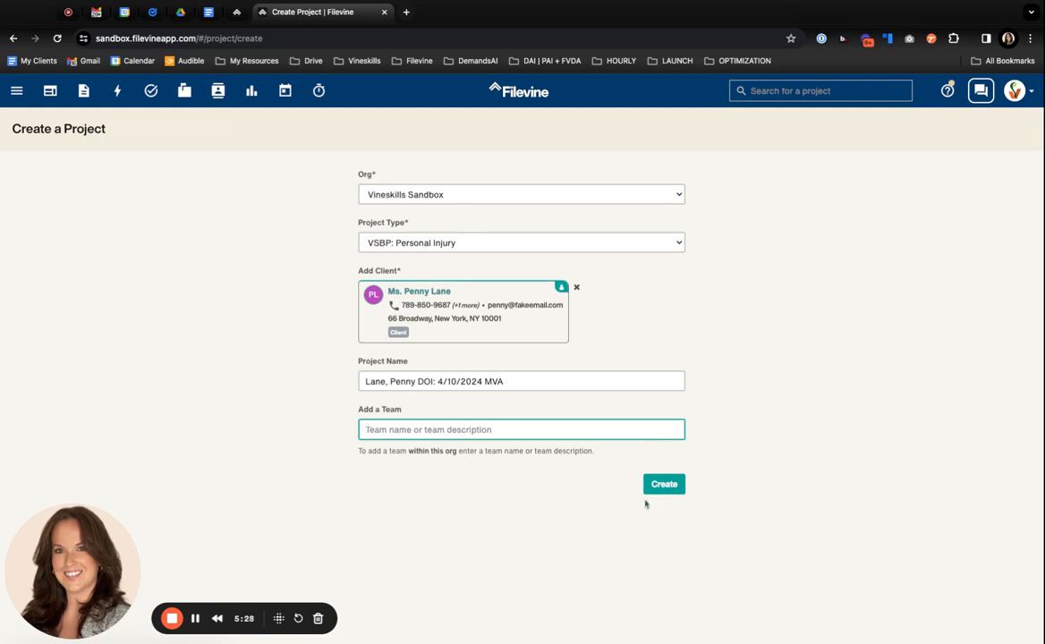
# - Create the project and rename its title to 'Penny Lane'
pyautogui.click(664, 483)
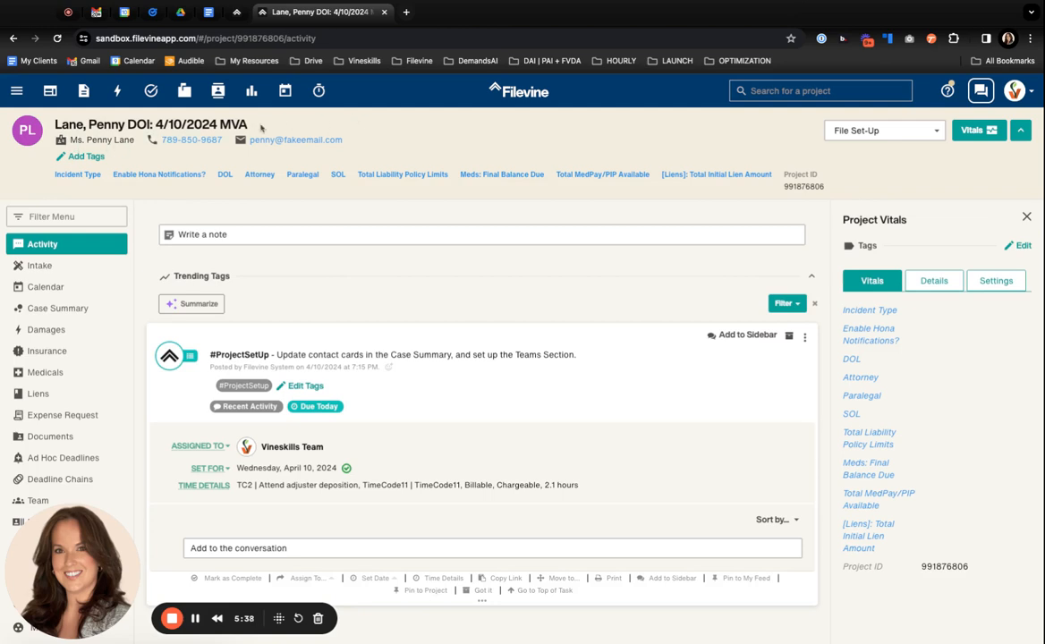
pyautogui.click(161, 125)
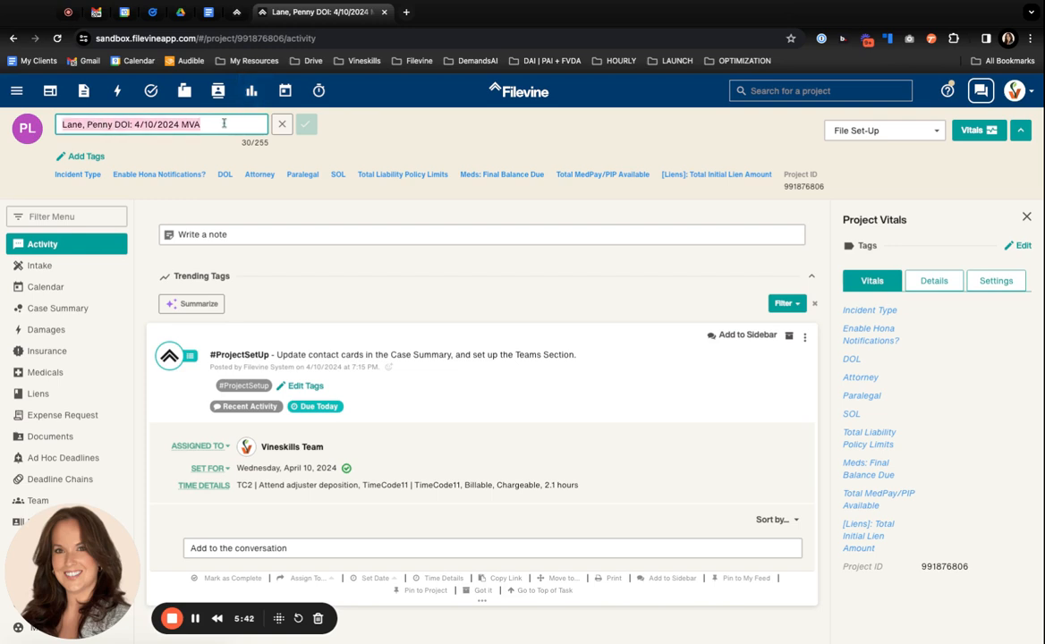
pyautogui.write('Penny')
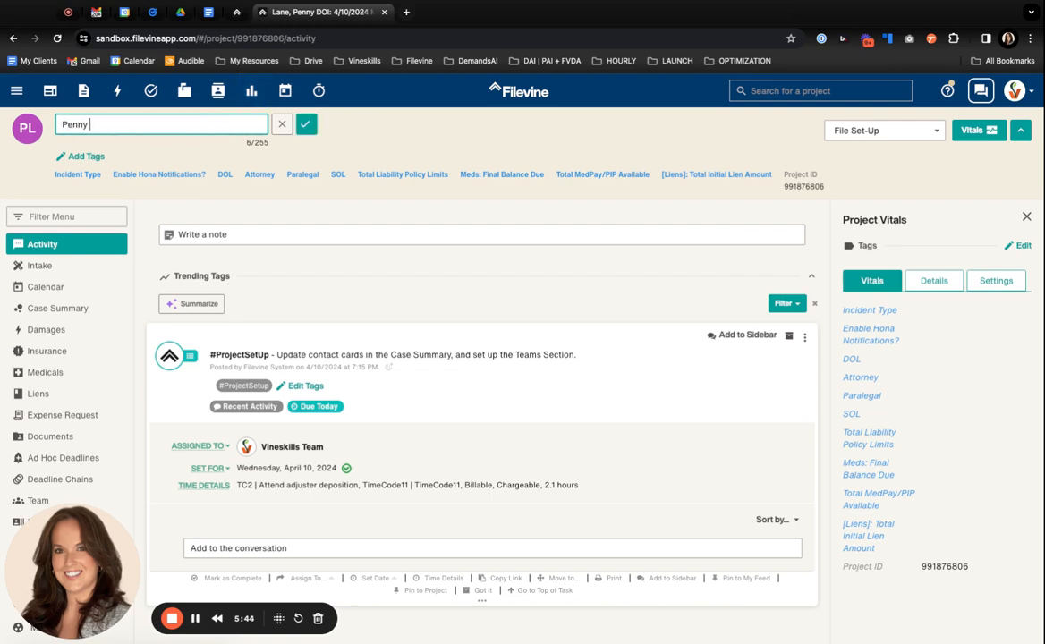
pyautogui.write('Lane')
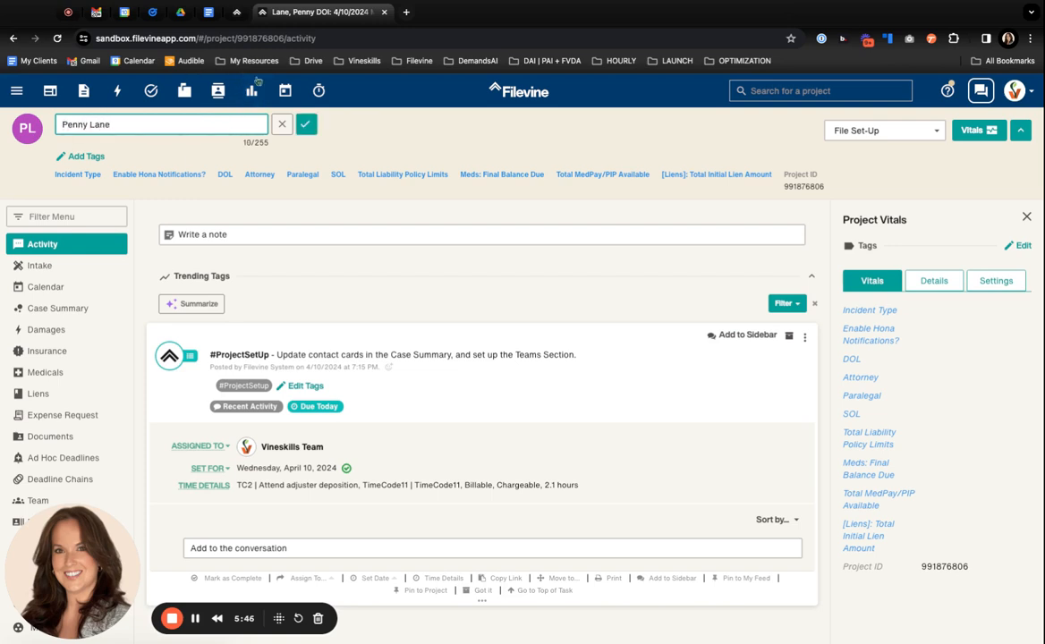
pyautogui.click(306, 124)
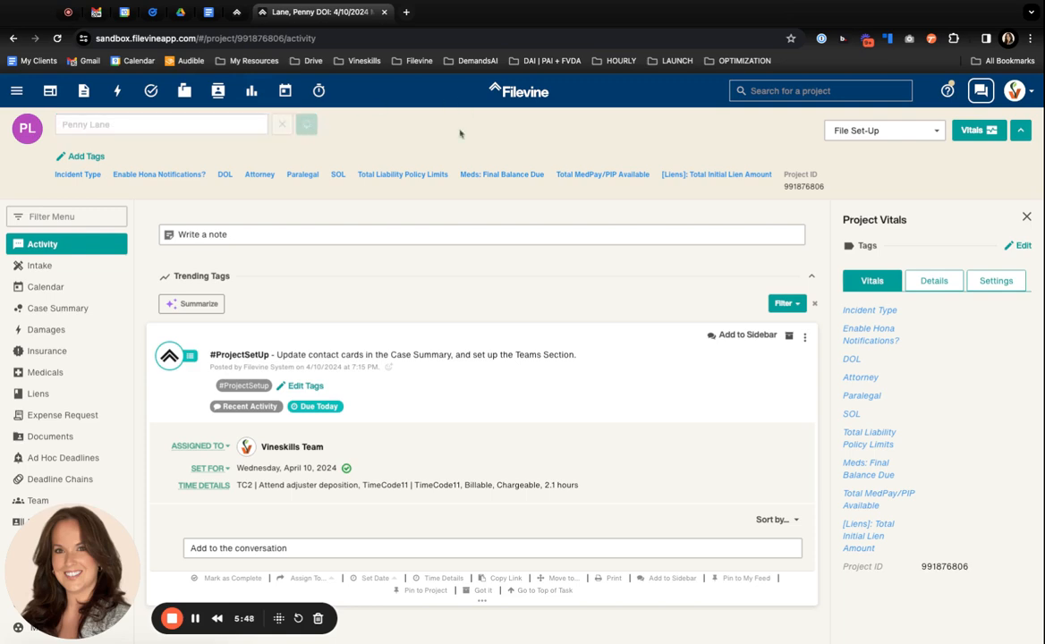
pyautogui.click(306, 124)
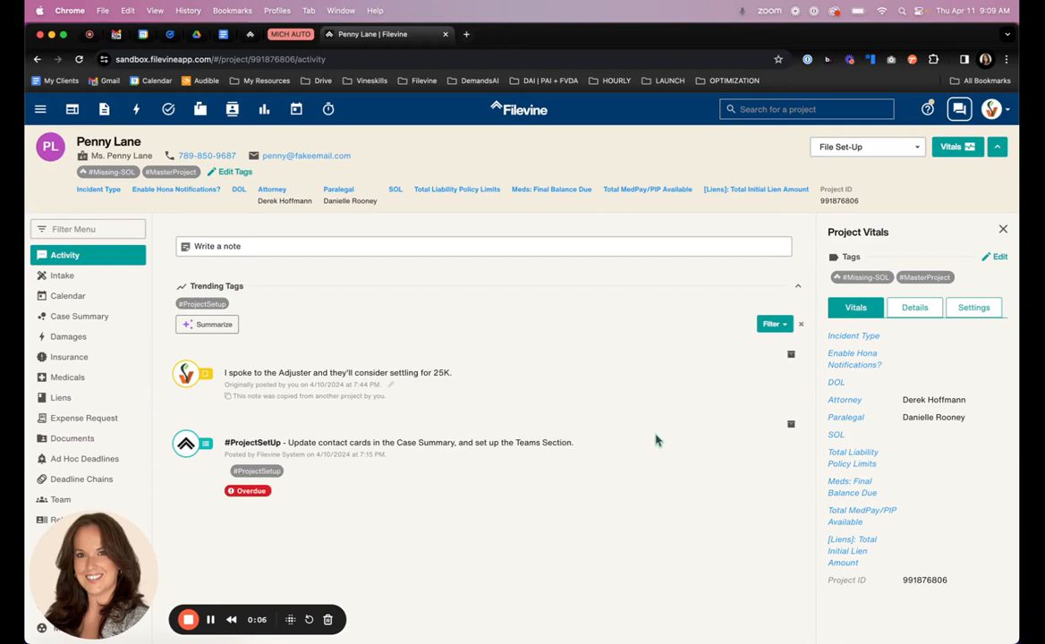
pyautogui.moveTo(612, 355)
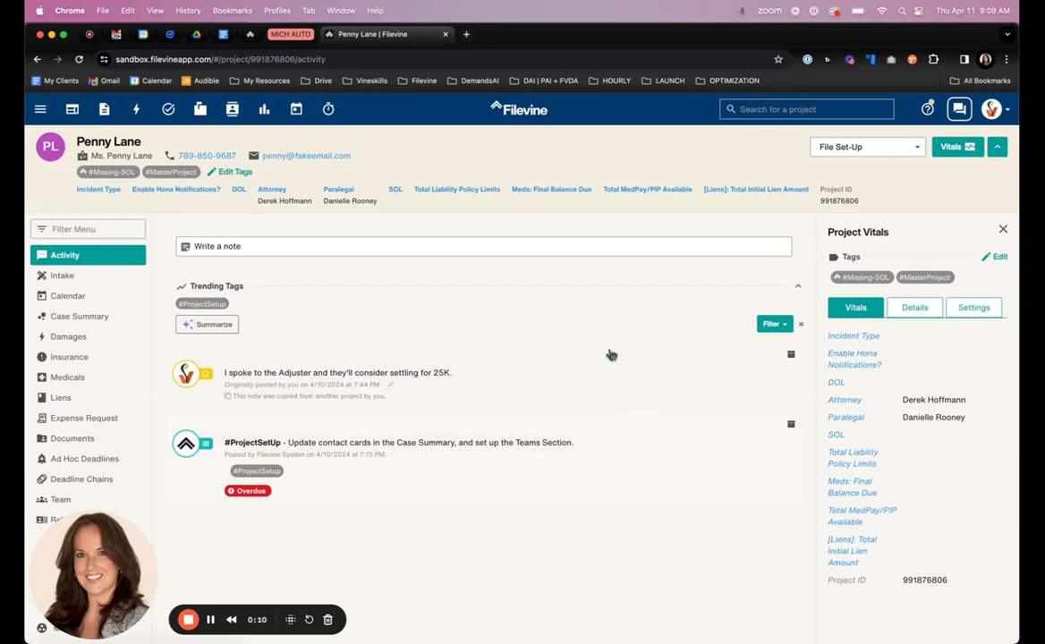
# - Browse the Intake section's Incident Date, Initial Insurance Notes and Wrap Up fields without entering data
pyautogui.click(61, 276)
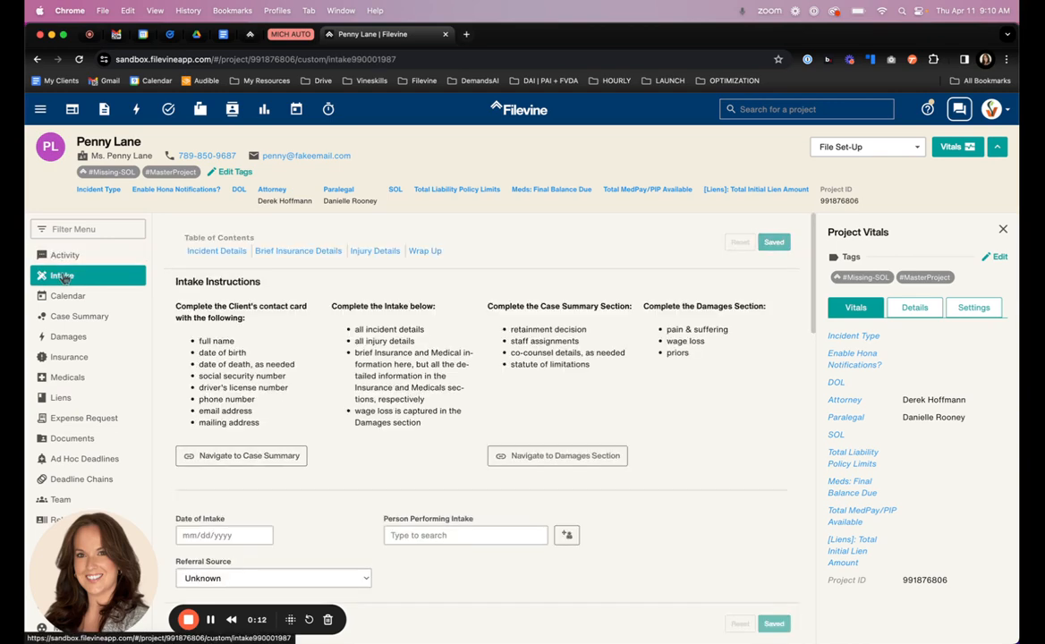
pyautogui.scroll(-3)
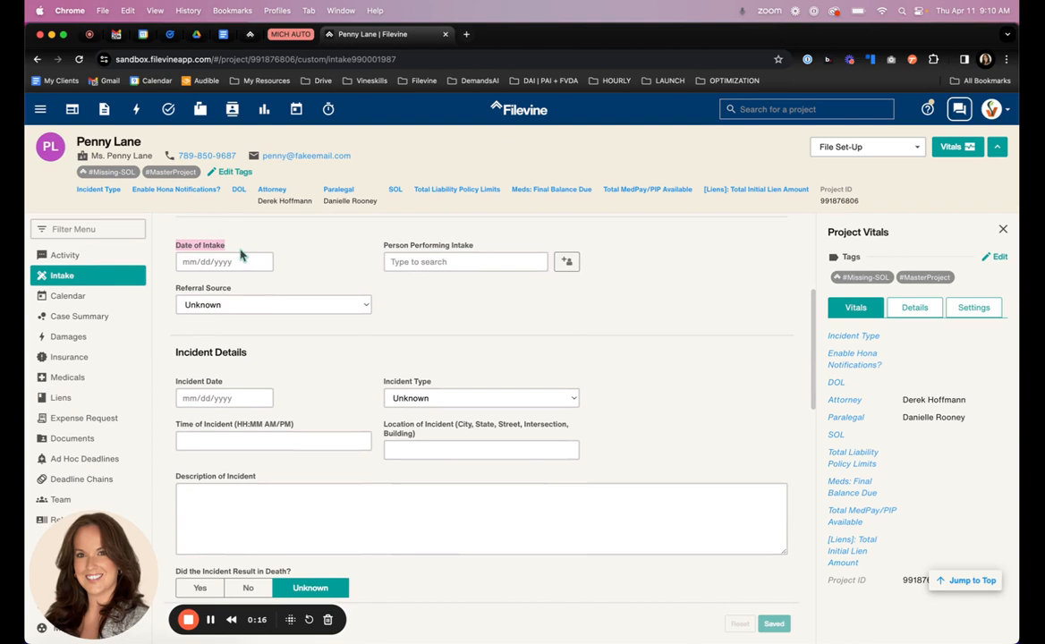
pyautogui.moveTo(244, 384)
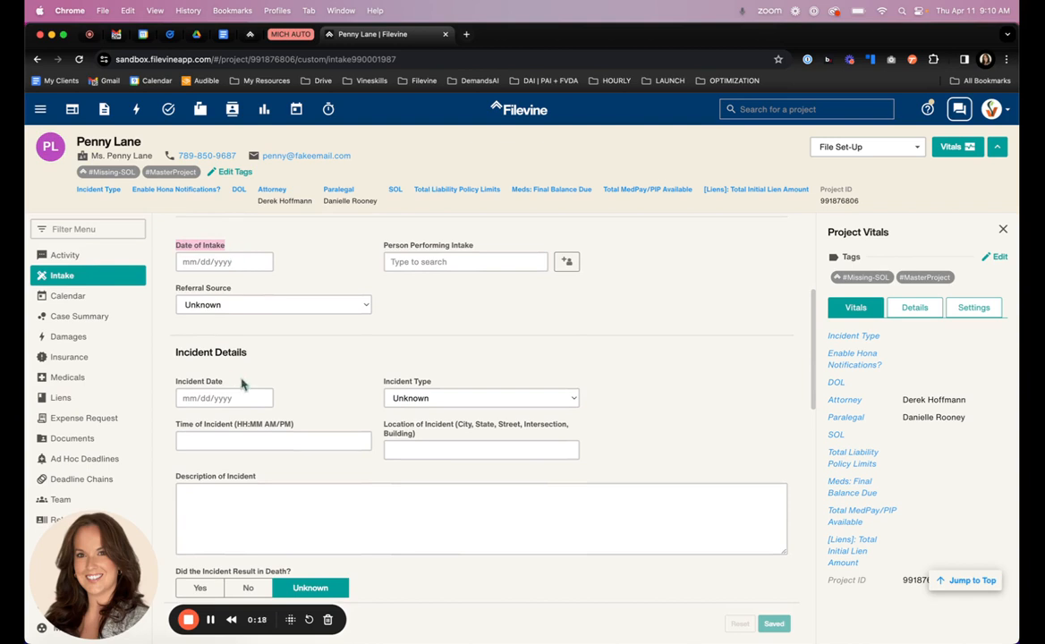
pyautogui.click(480, 398)
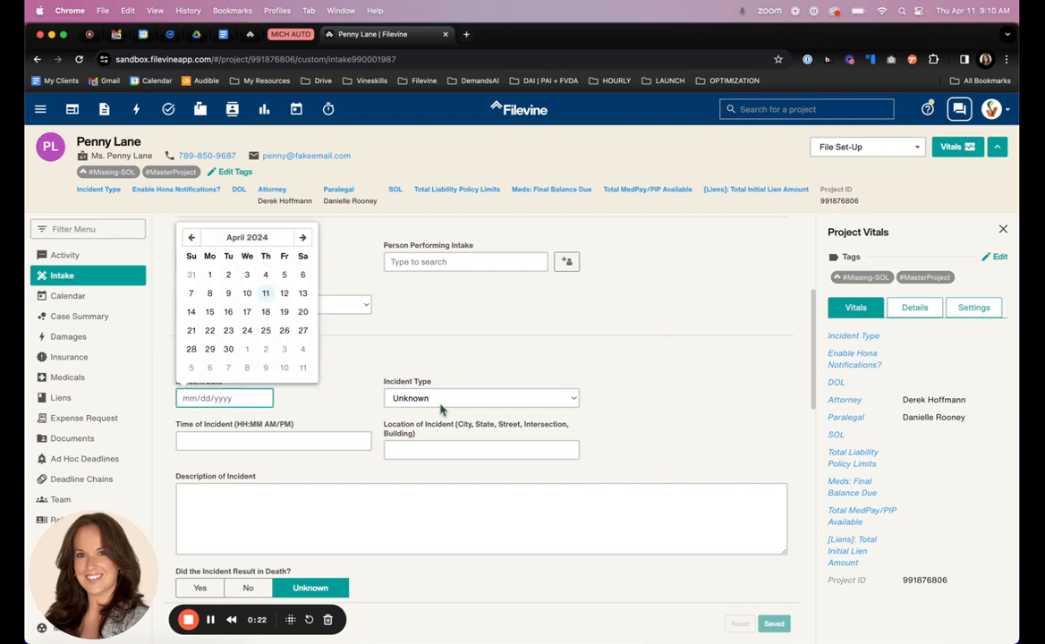
pyautogui.scroll(-3)
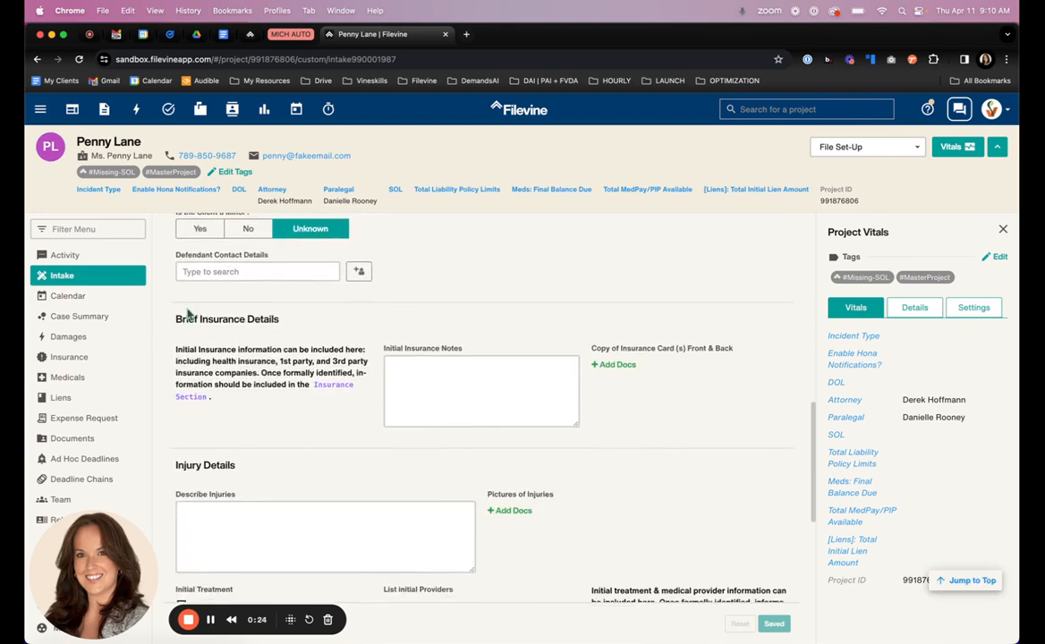
pyautogui.click(480, 390)
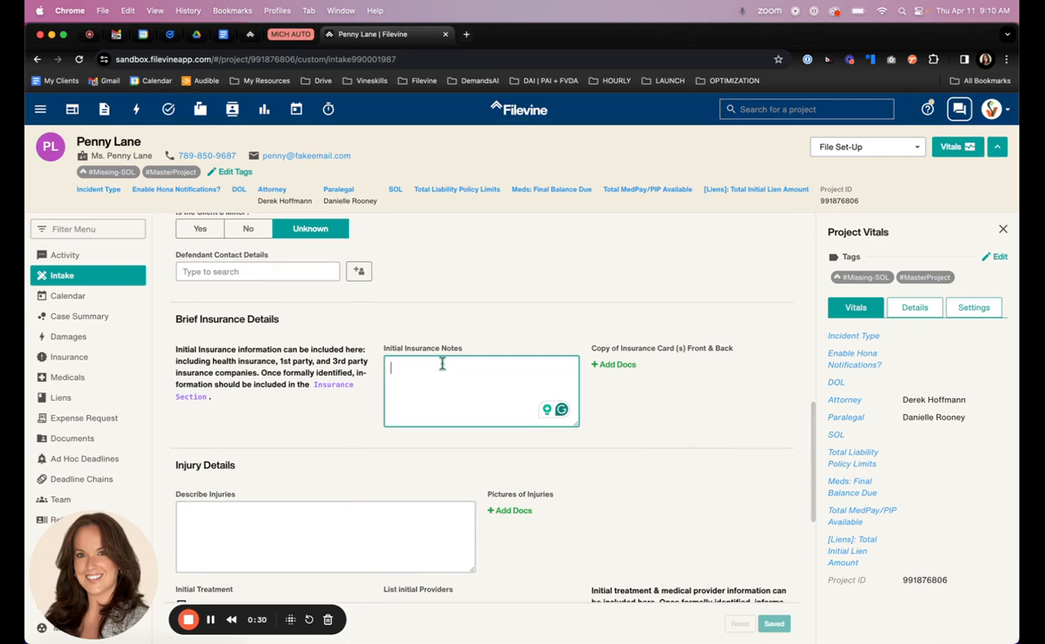
pyautogui.scroll(-3)
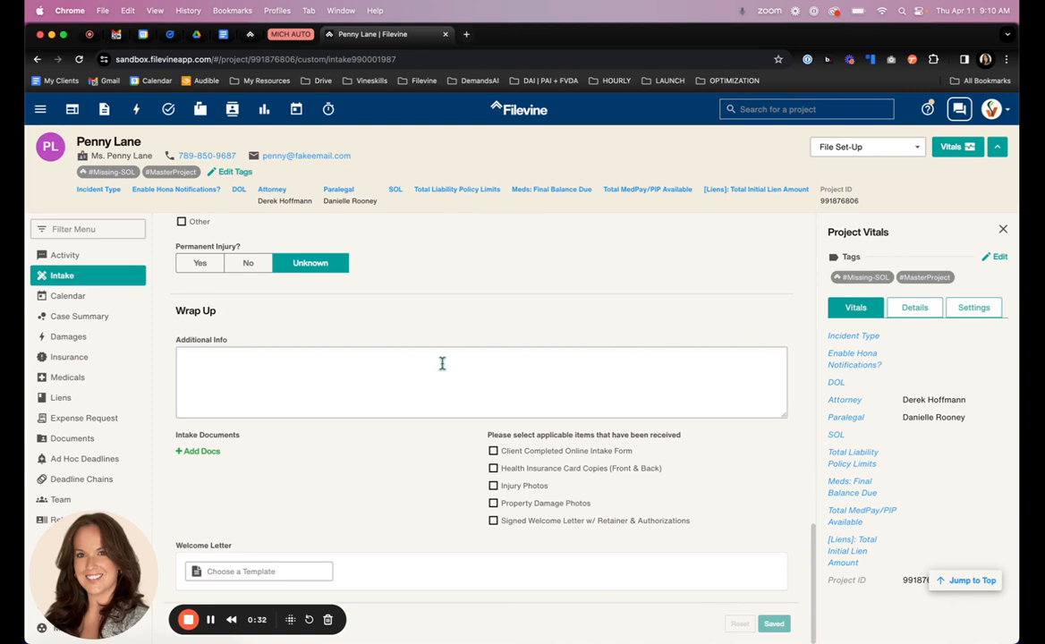
pyautogui.moveTo(139, 349)
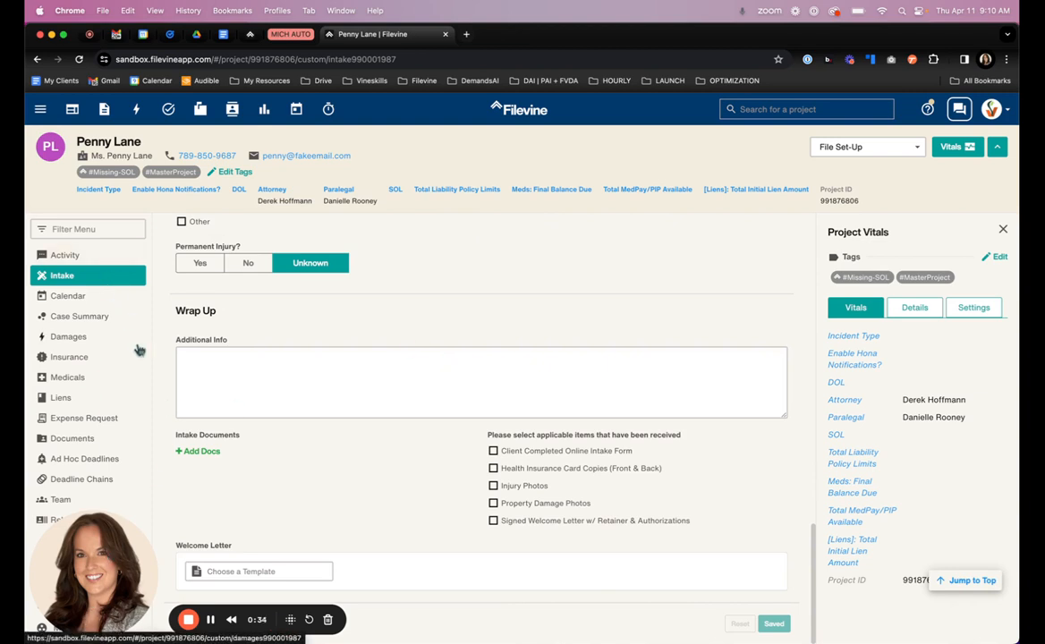
pyautogui.moveTo(273, 465)
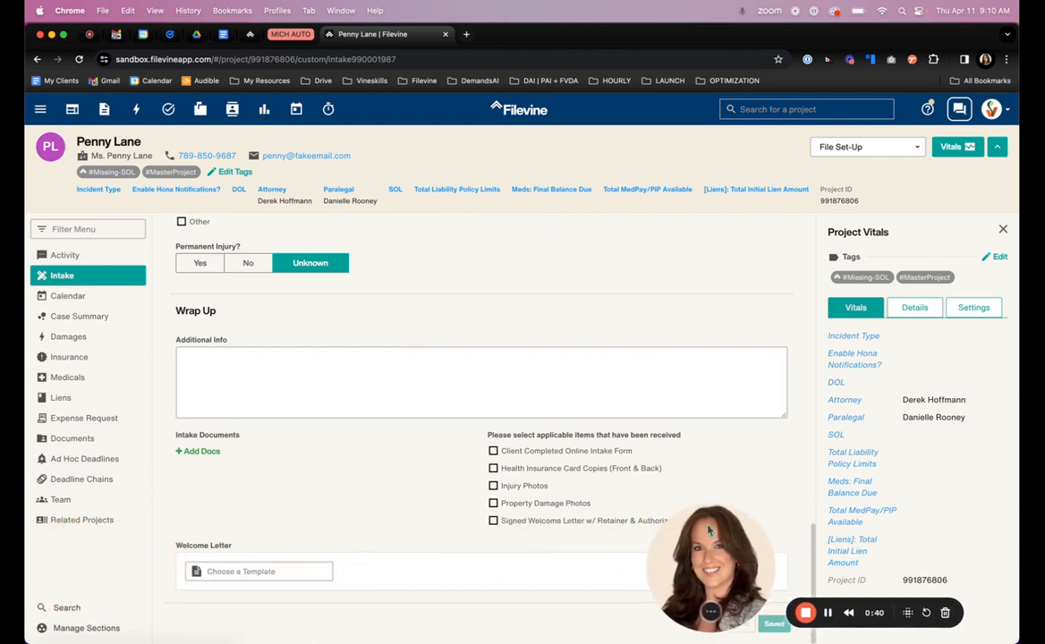
pyautogui.moveTo(68, 336)
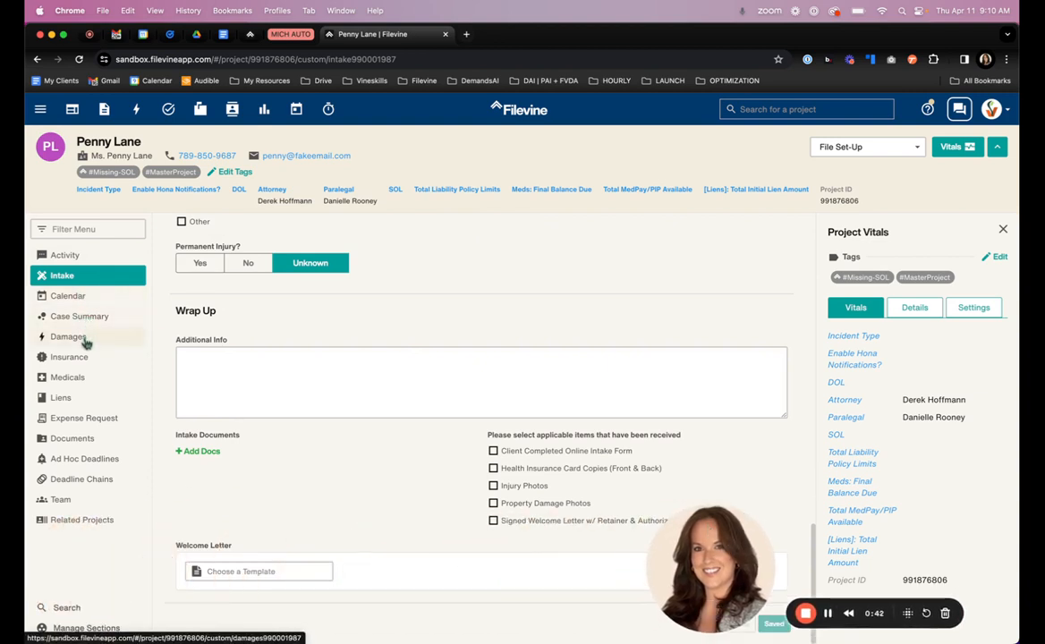
# - Review the Damages section, then view the Team roles list (Primary, Accounting, Paralegal)
pyautogui.click(68, 337)
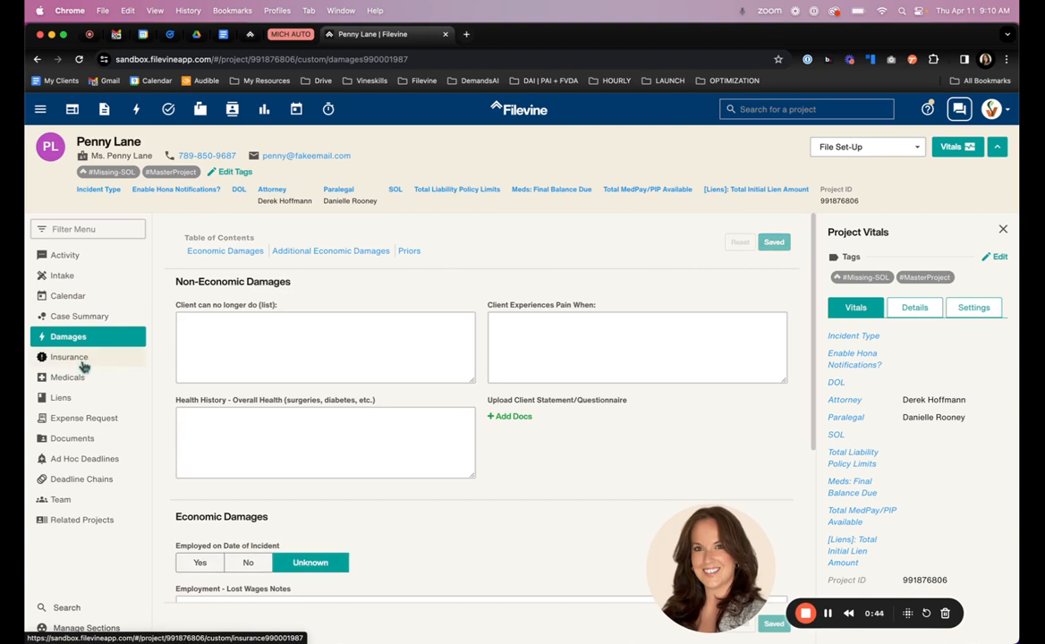
pyautogui.moveTo(61, 500)
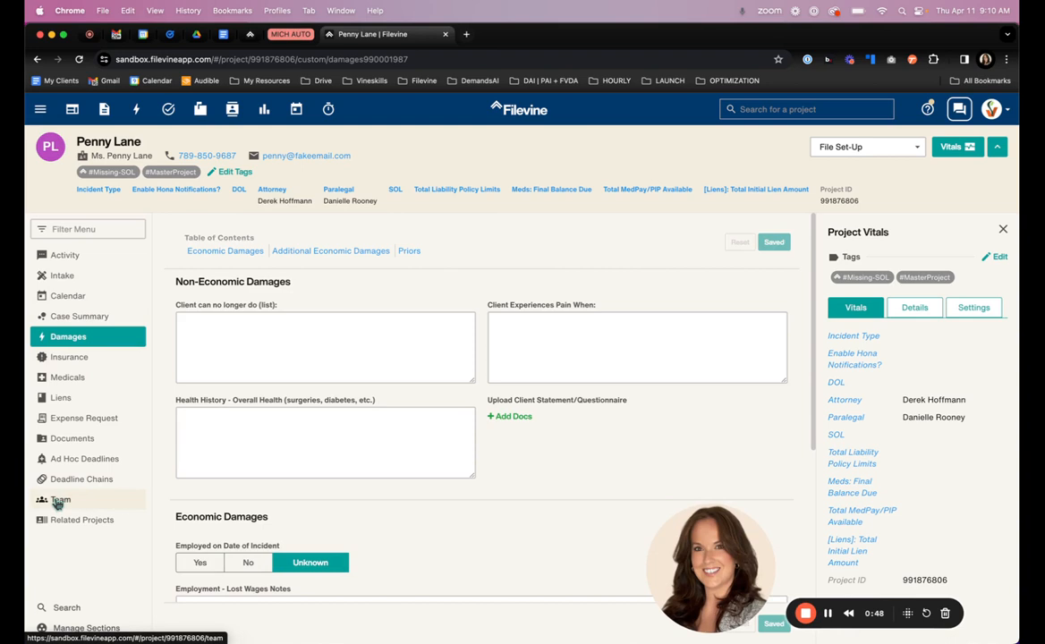
pyautogui.click(61, 499)
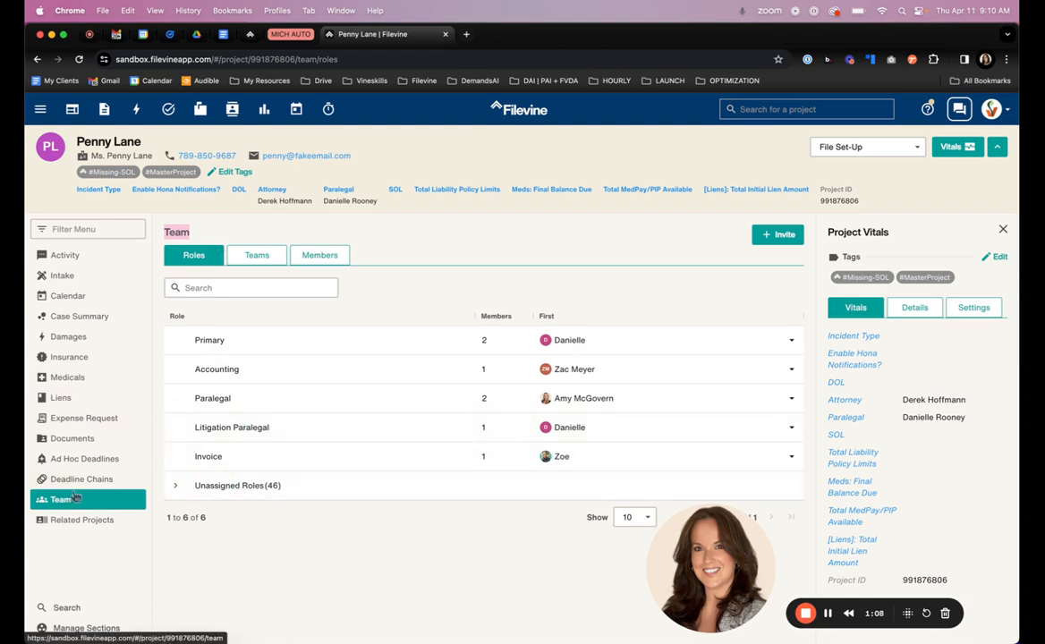
# - View Case Summary's Staff Team Assignments for lead attorney, associate, paralegal and legal assistant
pyautogui.click(79, 315)
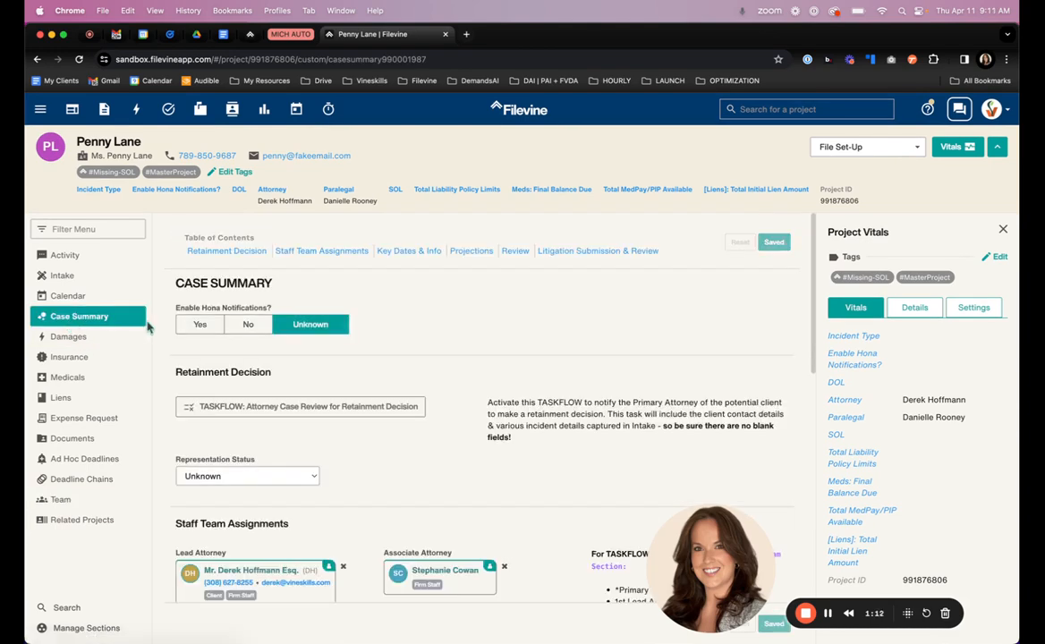
pyautogui.moveTo(433, 358)
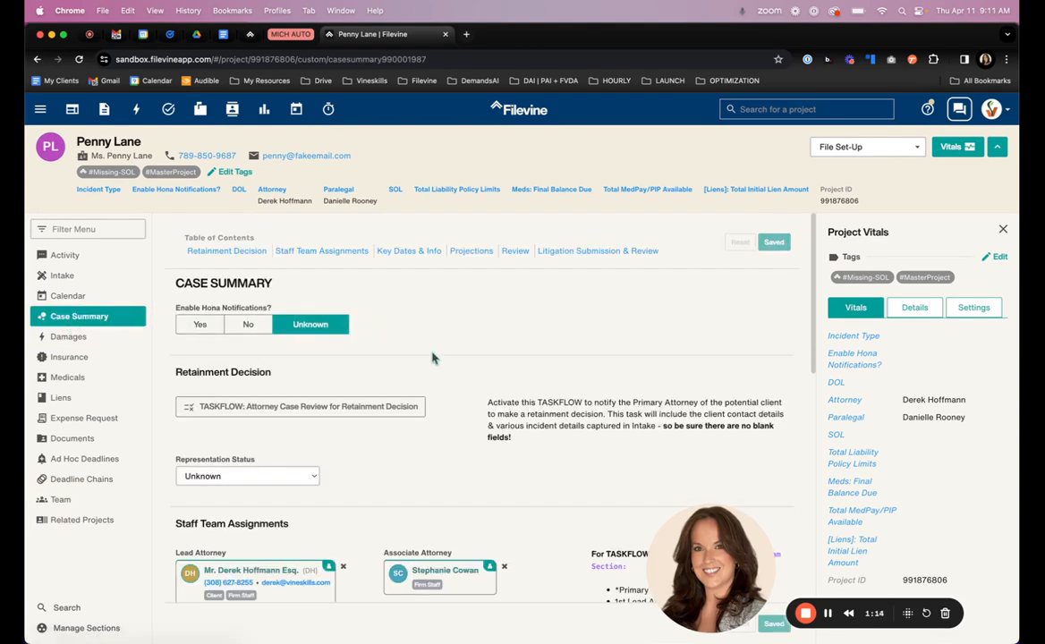
pyautogui.scroll(-3)
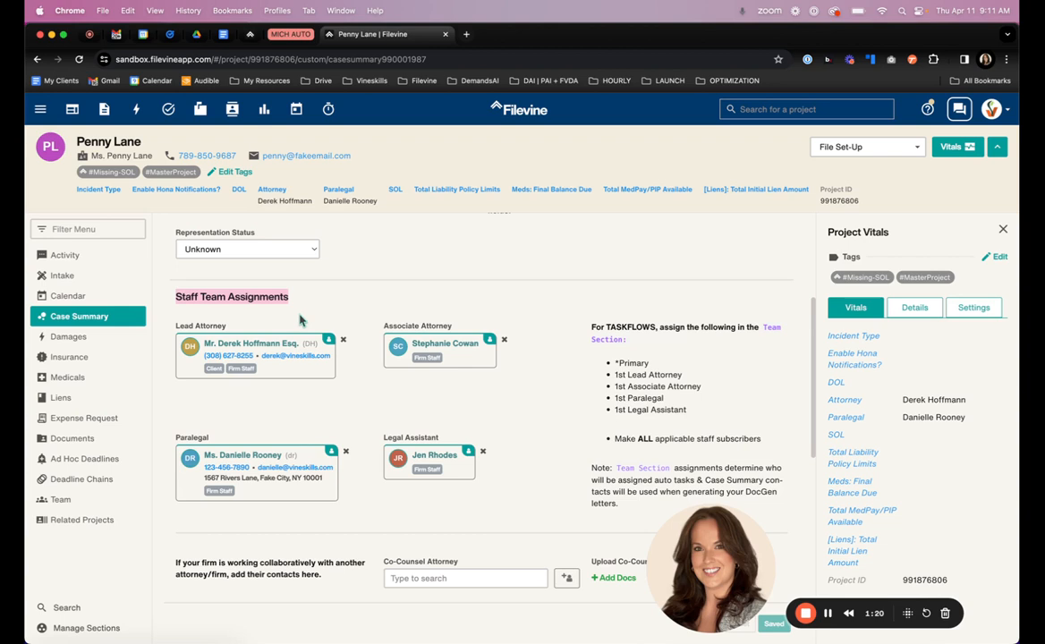
pyautogui.moveTo(333, 290)
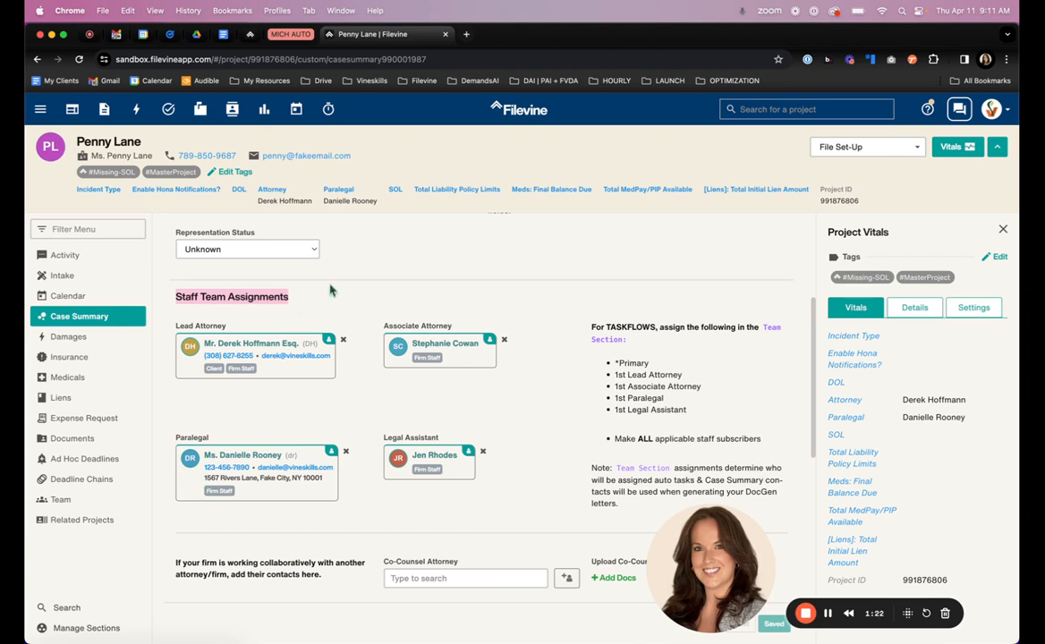
pyautogui.moveTo(189, 311)
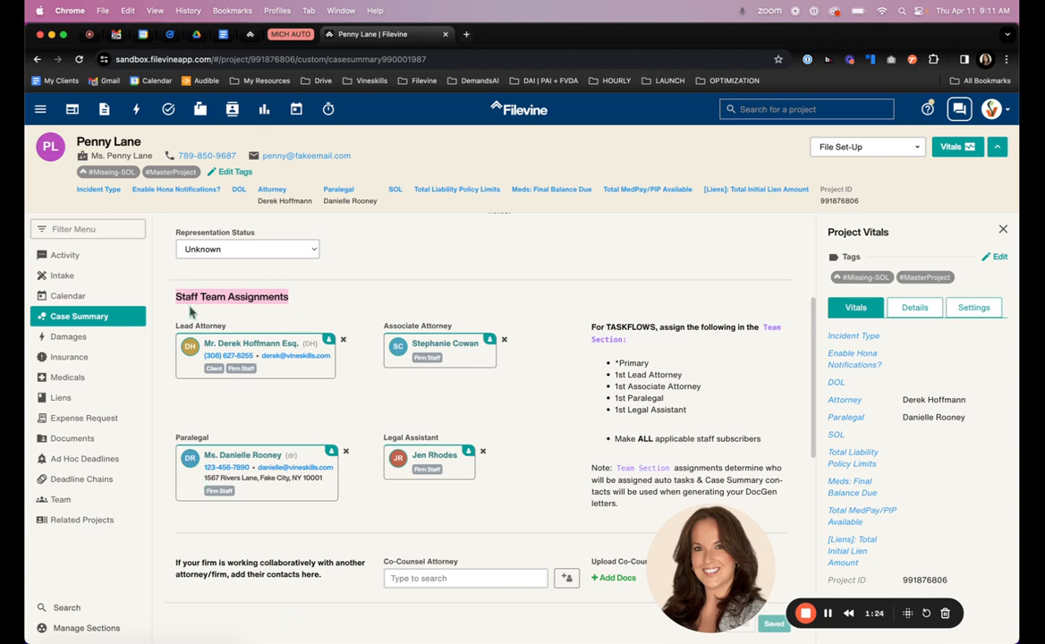